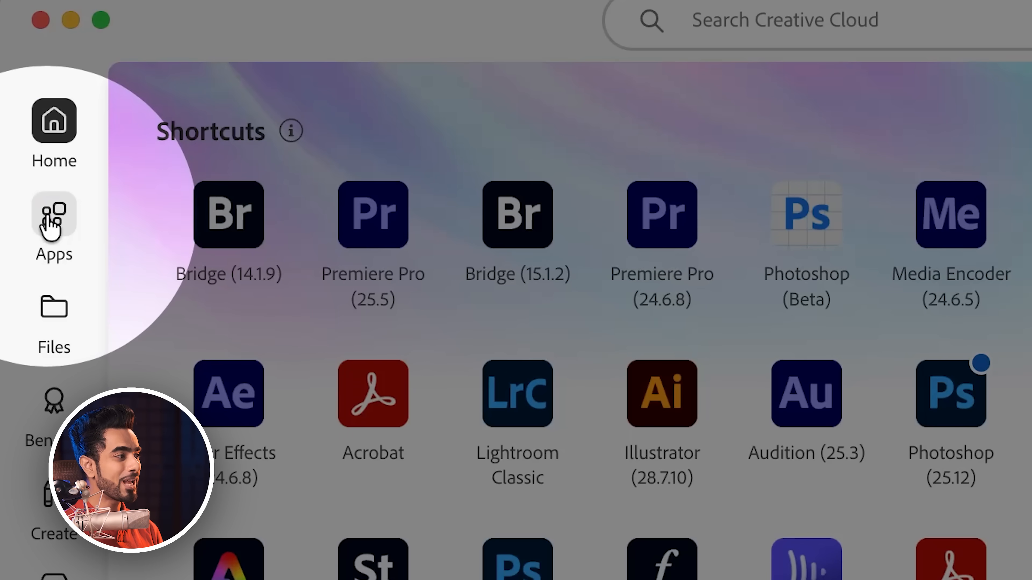
Launch Photoshop (Beta) from the Creative Cloud Apps Beta list
{"action": "left_click", "coordinate": [54, 227]}
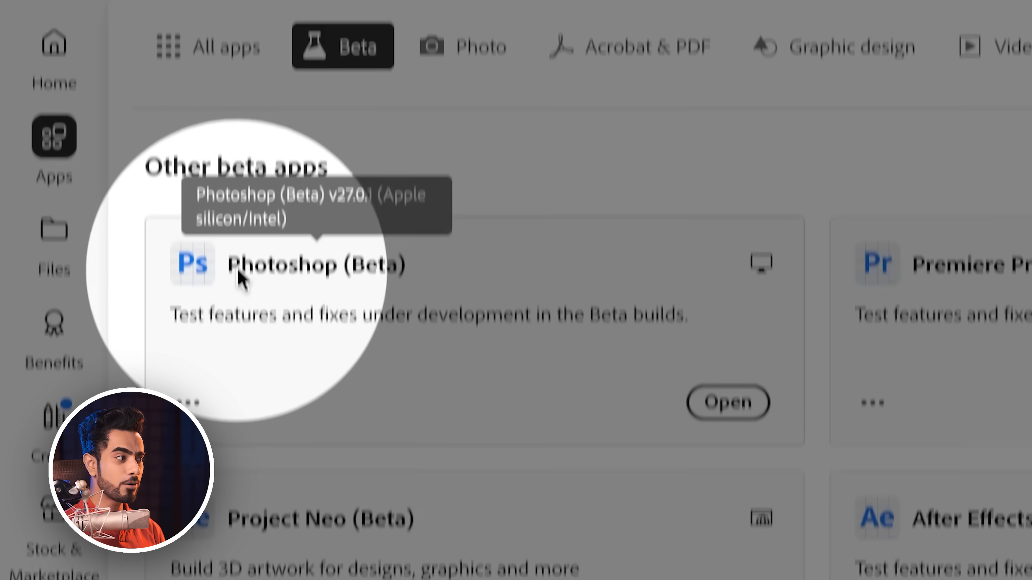
{"action": "mouse_move", "coordinate": [261, 368]}
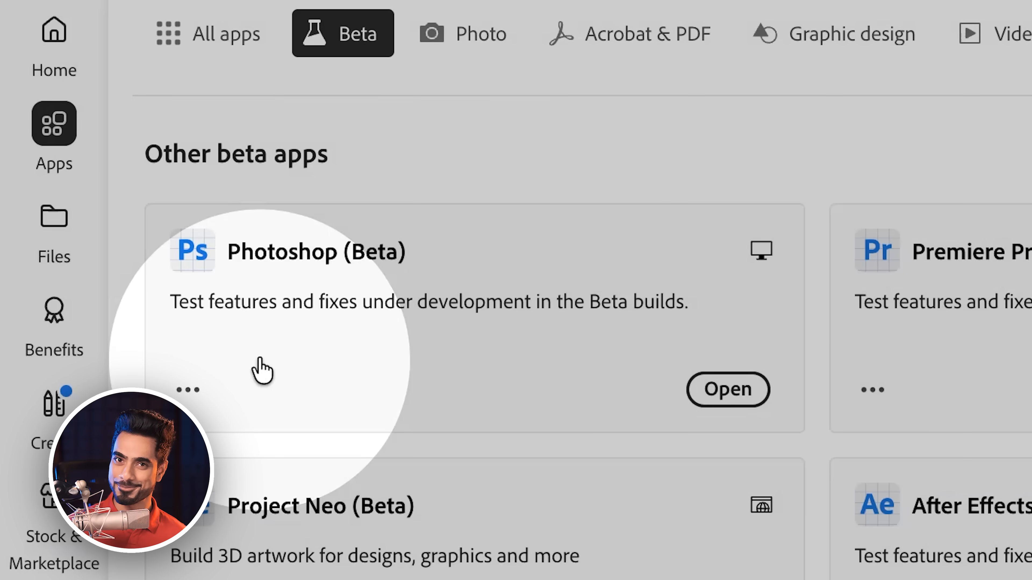
{"action": "left_click", "coordinate": [727, 390]}
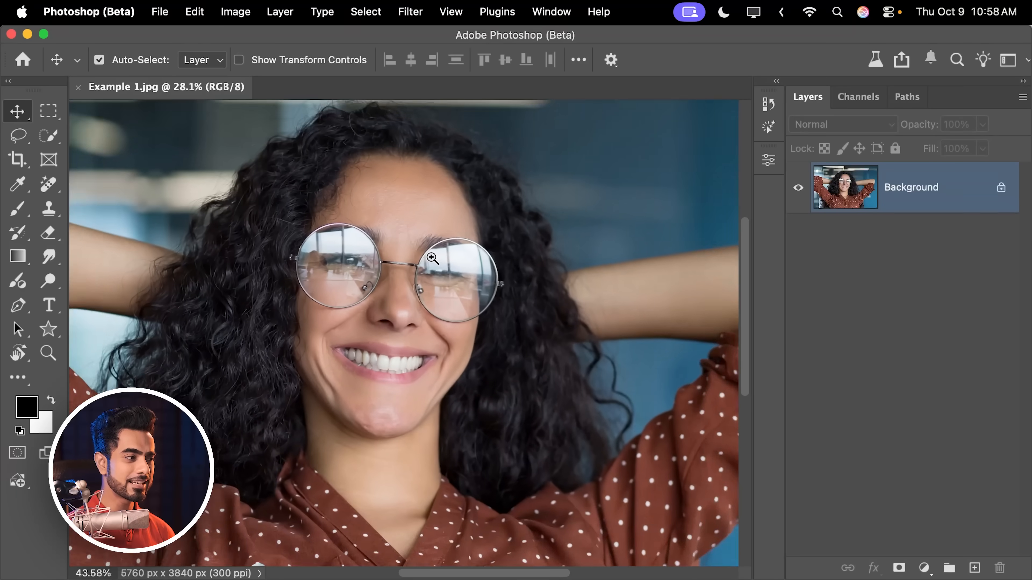
Generate 'remove the reflections from the glasses' over the selected glasses with Flux Kontext Pro
{"action": "left_click", "coordinate": [432, 257]}
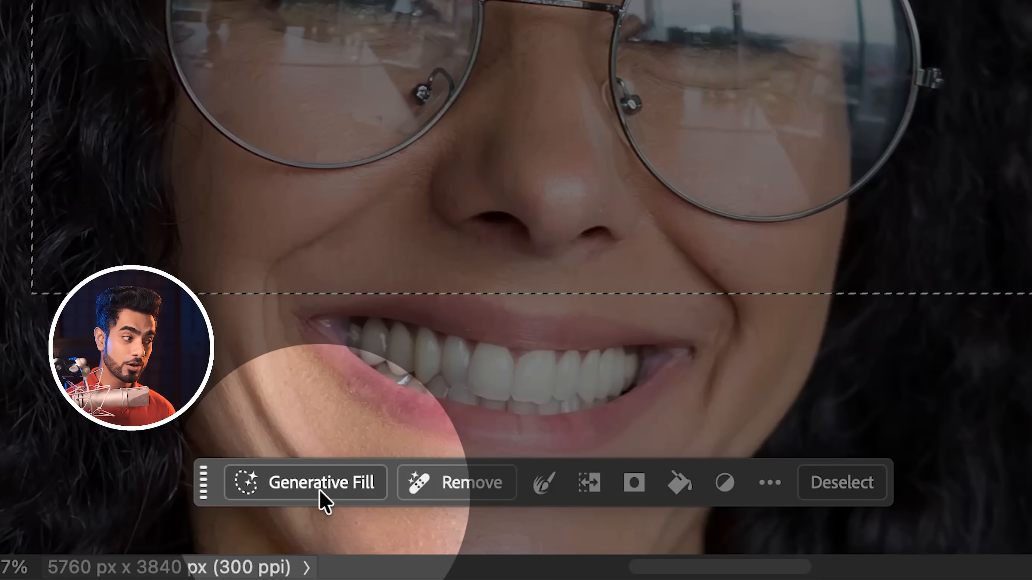
{"action": "left_click", "coordinate": [551, 12]}
{"action": "type", "text": "remove"}
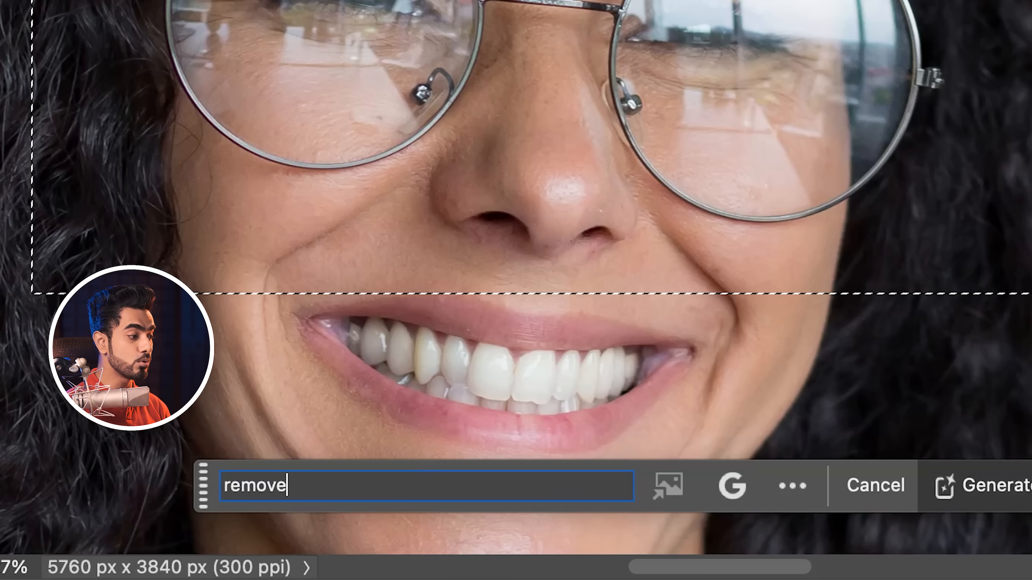
{"action": "type", "text": "the reflection"}
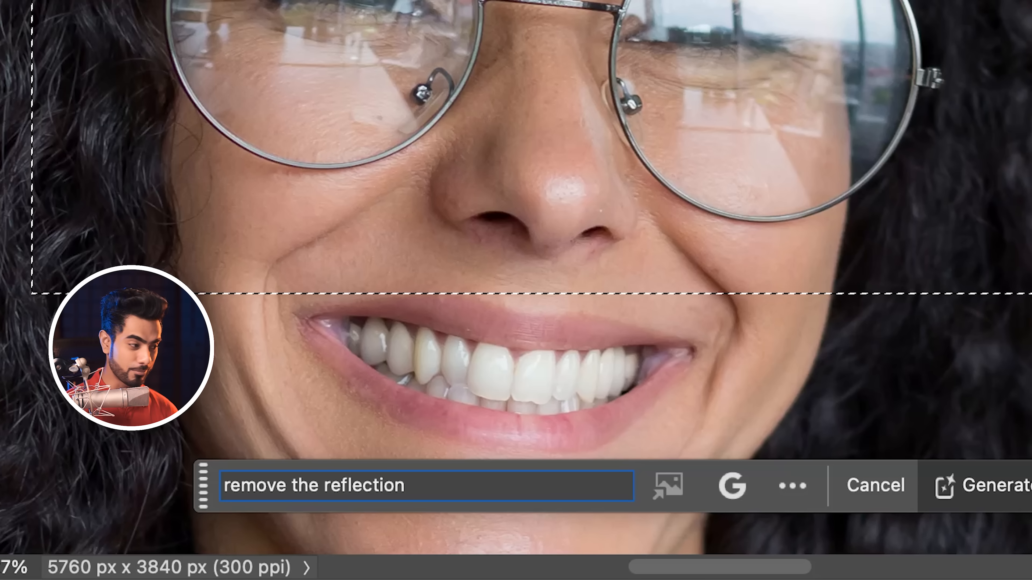
{"action": "type", "text": "s"}
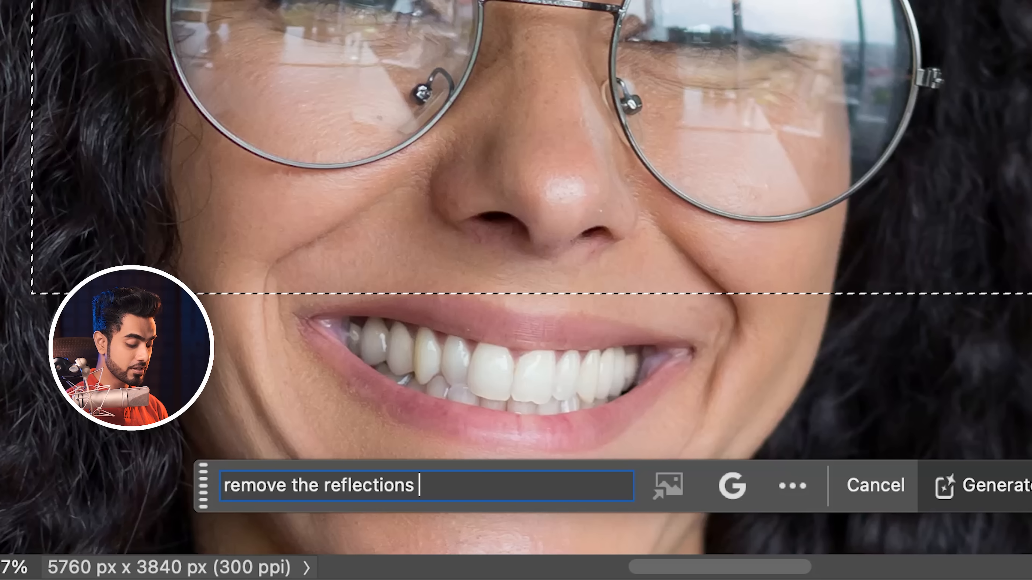
{"action": "type", "text": "from the glasses"}
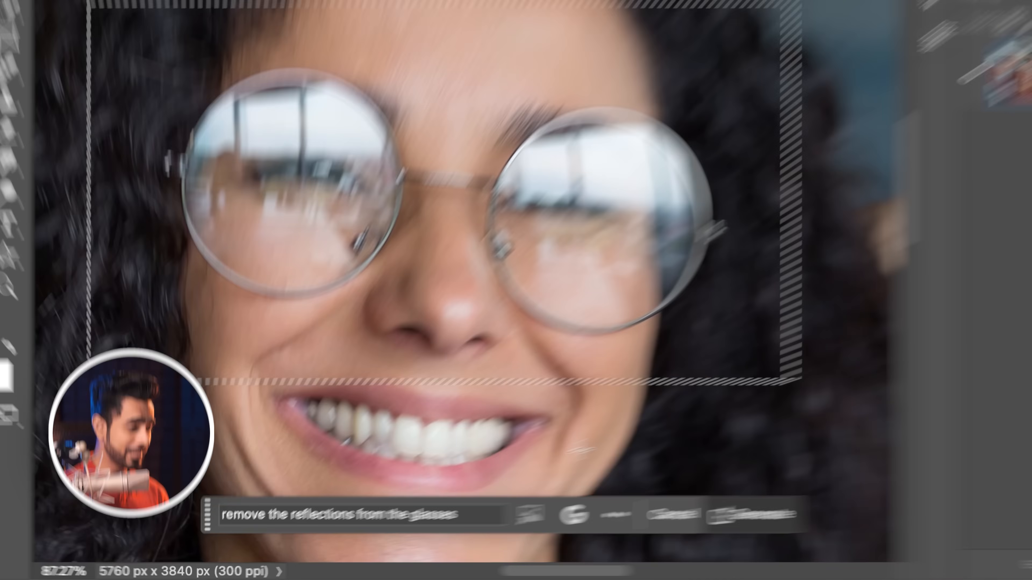
{"action": "left_click", "coordinate": [664, 499]}
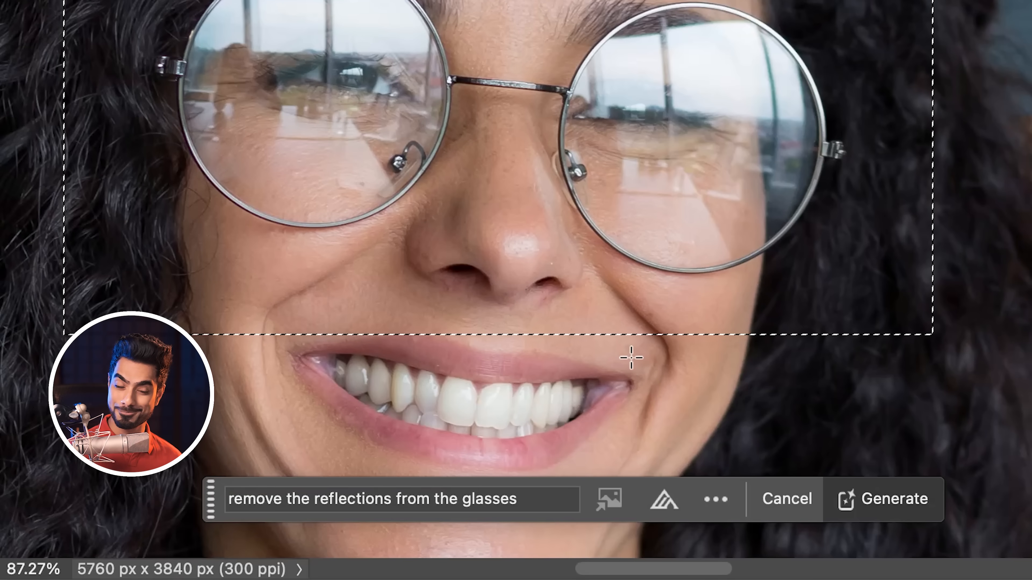
{"action": "left_click", "coordinate": [883, 498]}
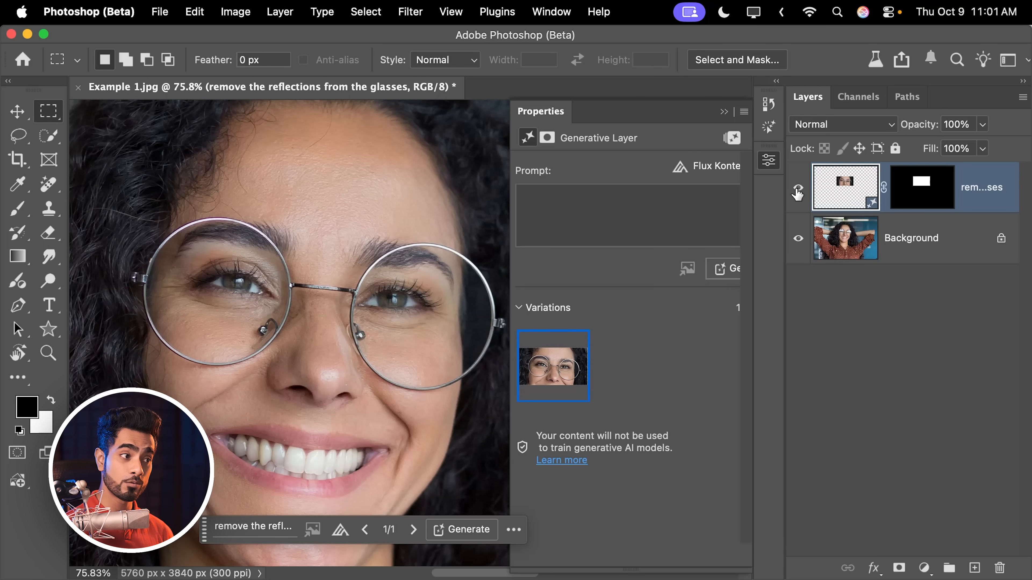
{"action": "left_click", "coordinate": [798, 193]}
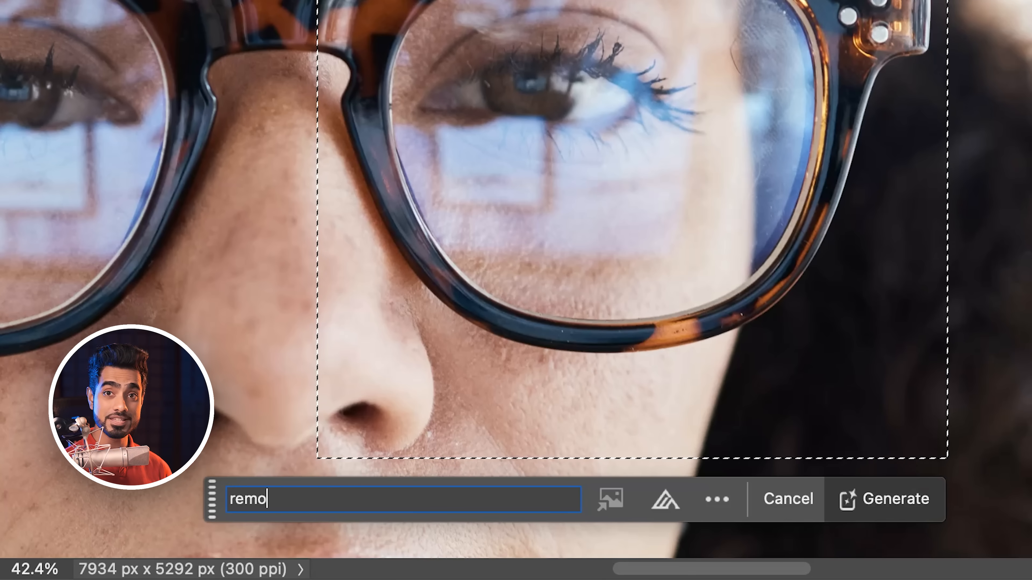
Generate 'remove reflections from the glasses' on one tortoiseshell lens with Flux Kontext Pro
{"action": "type", "text": "ve reflections from the glasses"}
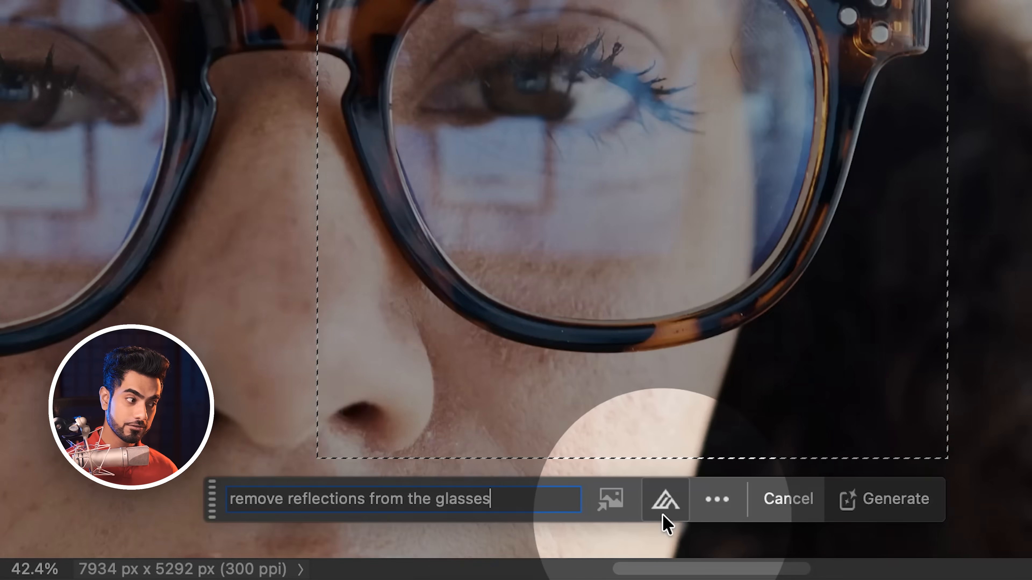
{"action": "left_click", "coordinate": [664, 498]}
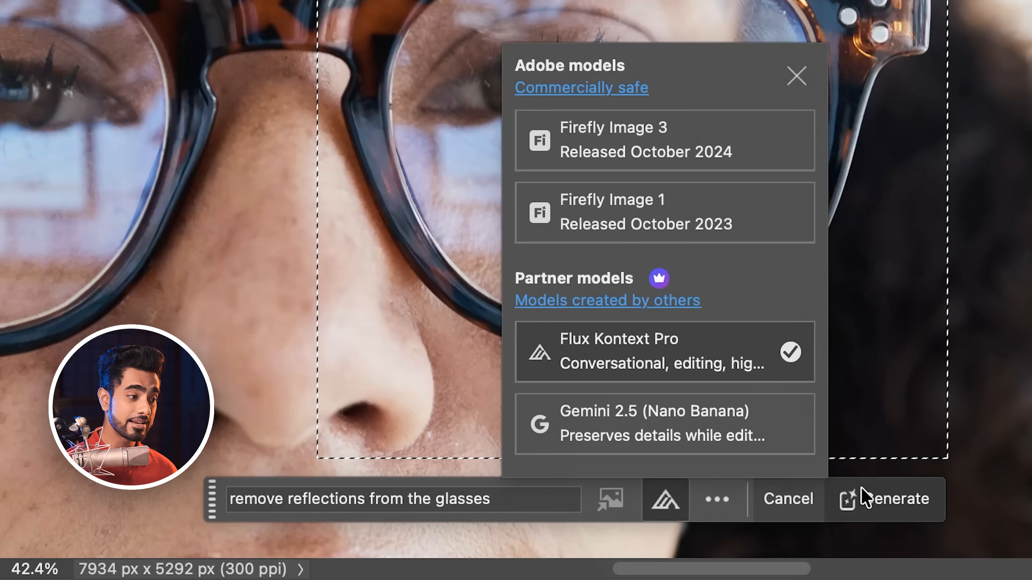
{"action": "left_click", "coordinate": [894, 499]}
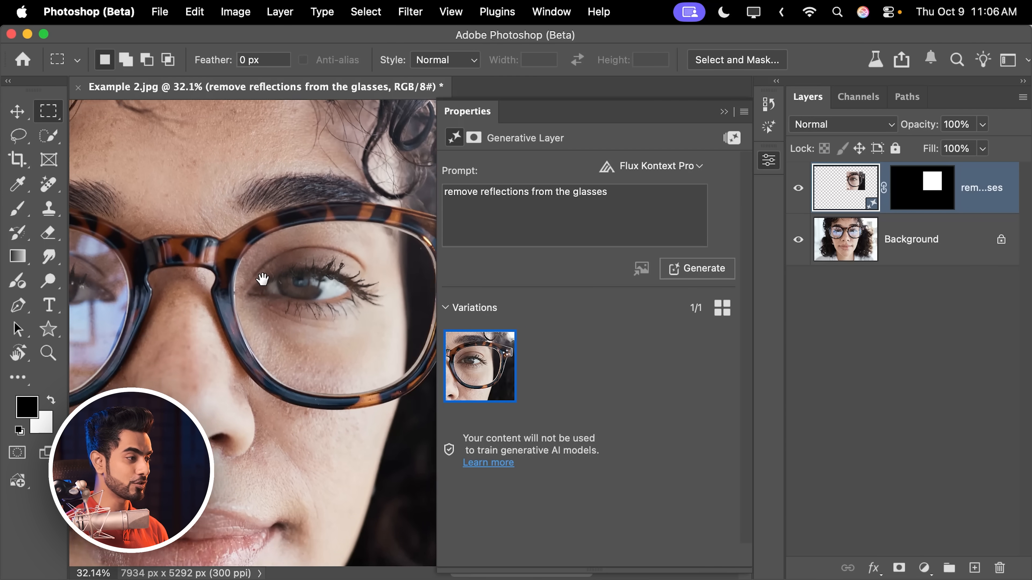
{"action": "left_click", "coordinate": [797, 187]}
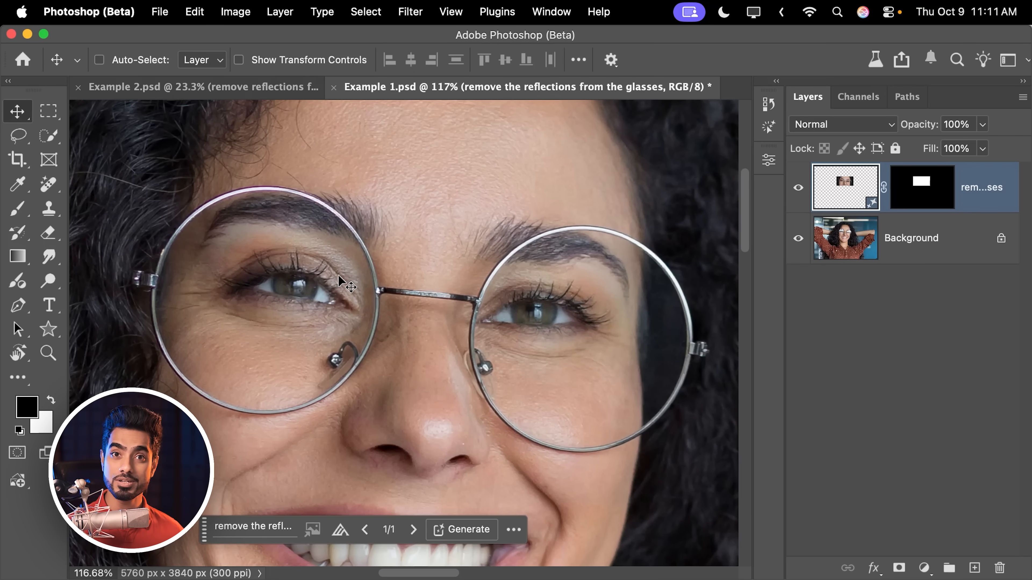
Run the same Flux fill on the other lens and target its generated layer's mask
{"action": "left_click", "coordinate": [922, 187]}
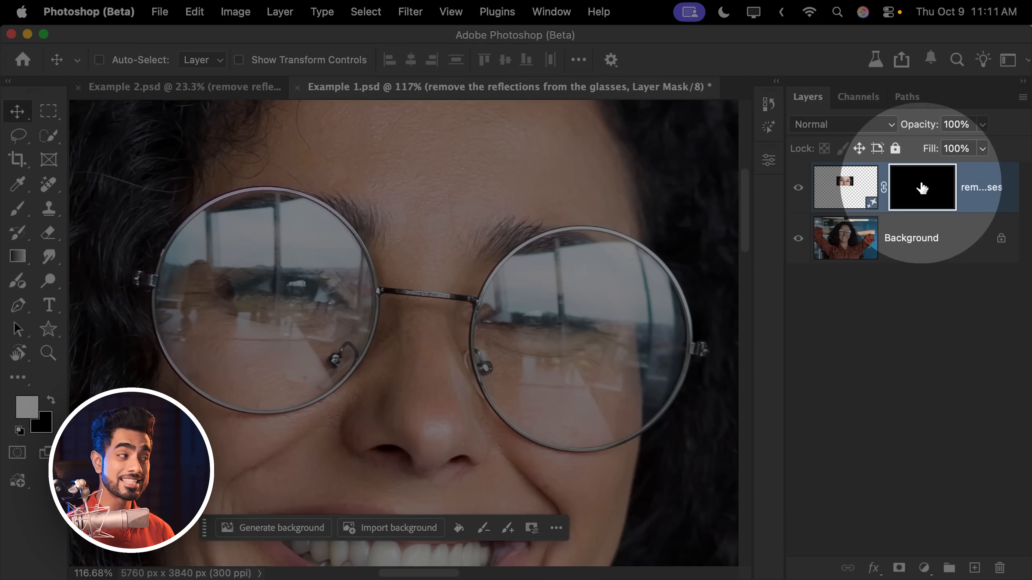
{"action": "left_click", "coordinate": [17, 208]}
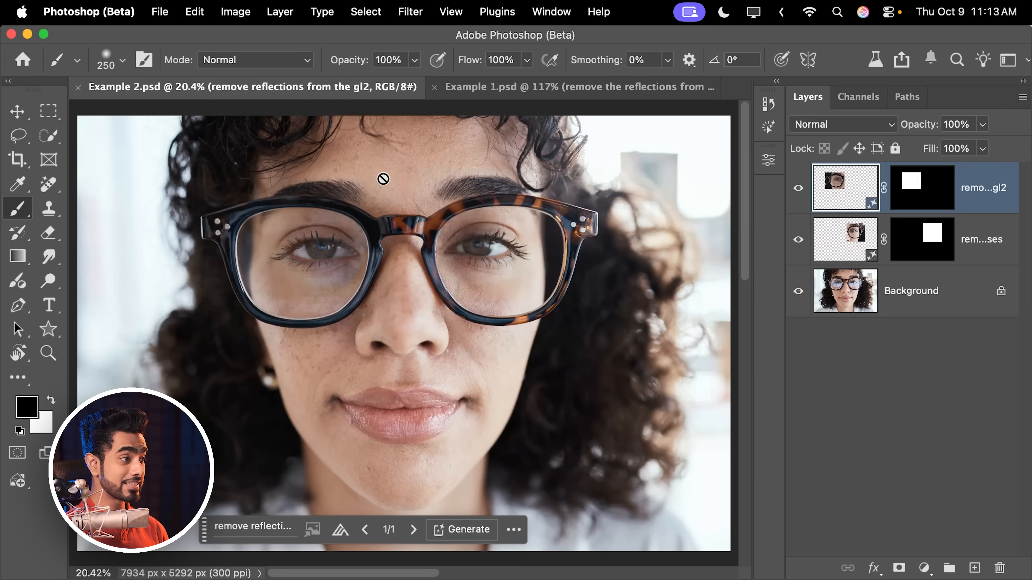
Group the generative layers under a black mask and target it for painting the lenses back
{"action": "left_click", "coordinate": [383, 178]}
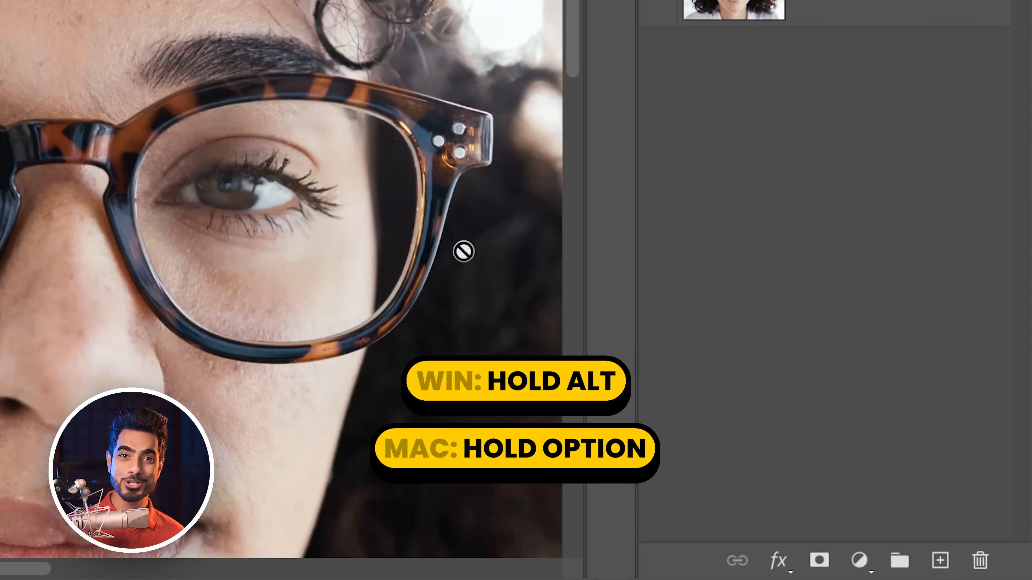
{"action": "left_click", "coordinate": [818, 560]}
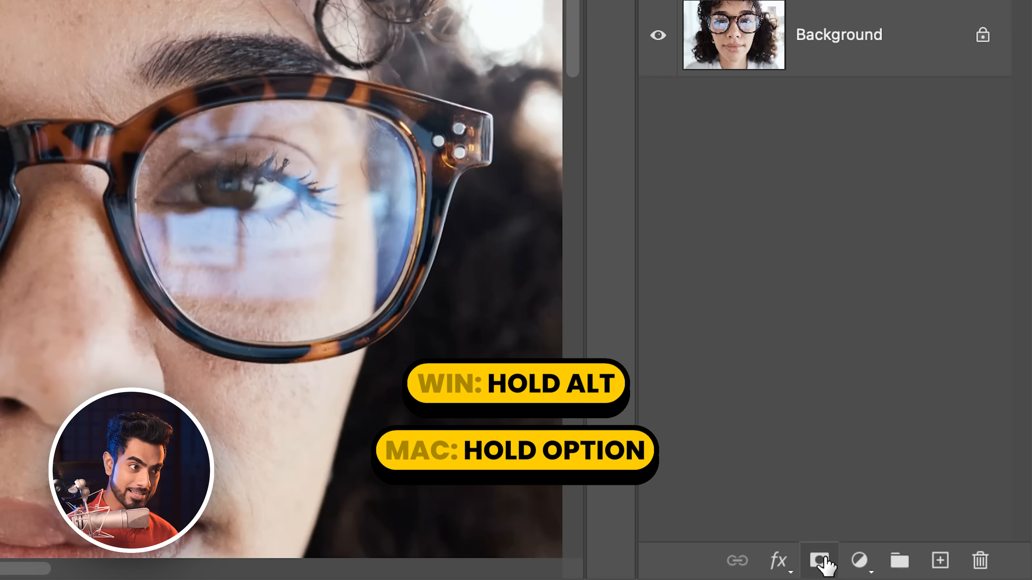
{"action": "left_click", "coordinate": [819, 559]}
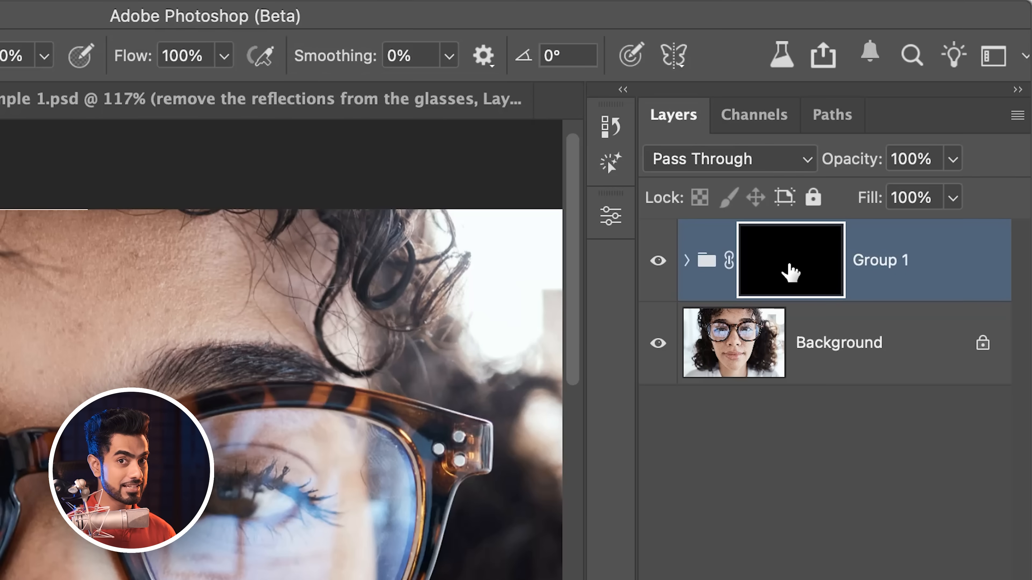
{"action": "left_click", "coordinate": [208, 87]}
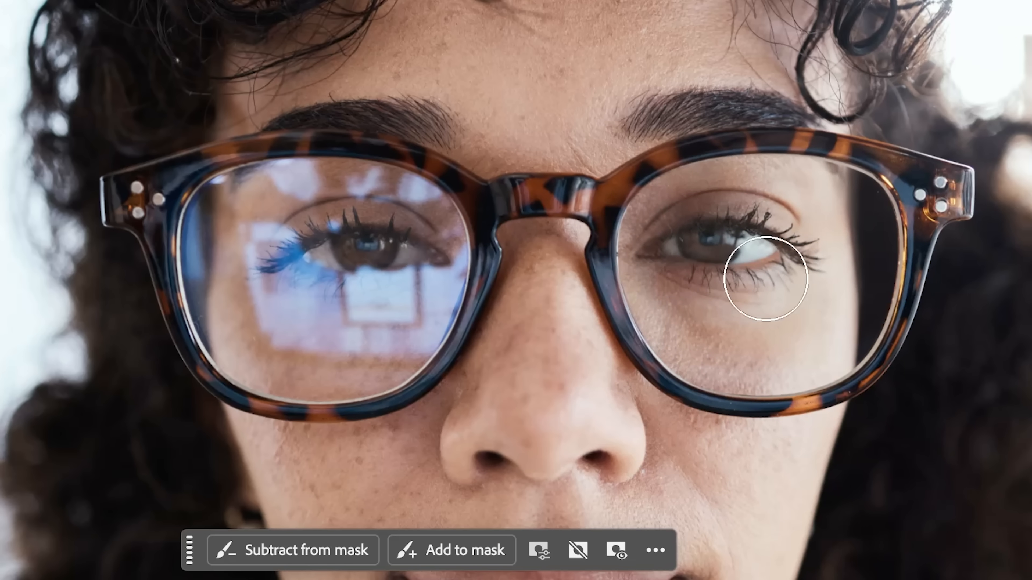
{"action": "mouse_move", "coordinate": [440, 217]}
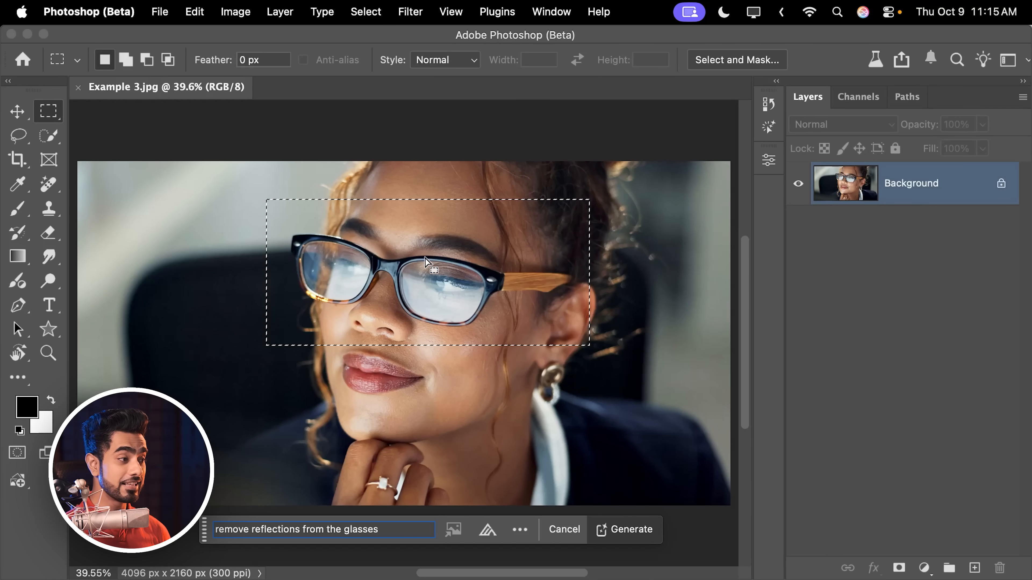
Select the third portrait's glasses and cancel the Generative Fill before running it
{"action": "scroll", "scroll_direction": "up", "scroll_amount": 3}
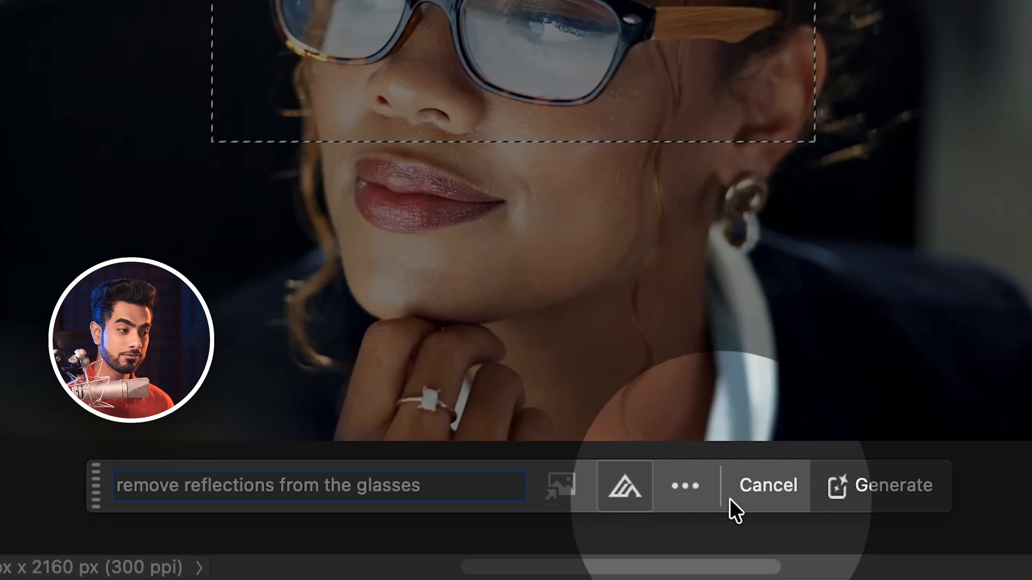
{"action": "left_click", "coordinate": [880, 486]}
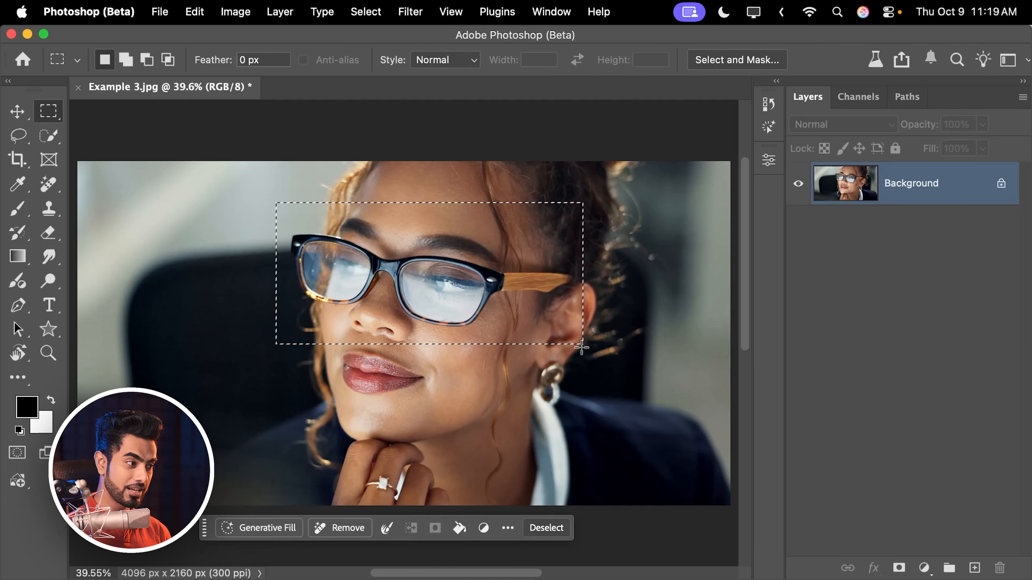
{"action": "mouse_move", "coordinate": [263, 431]}
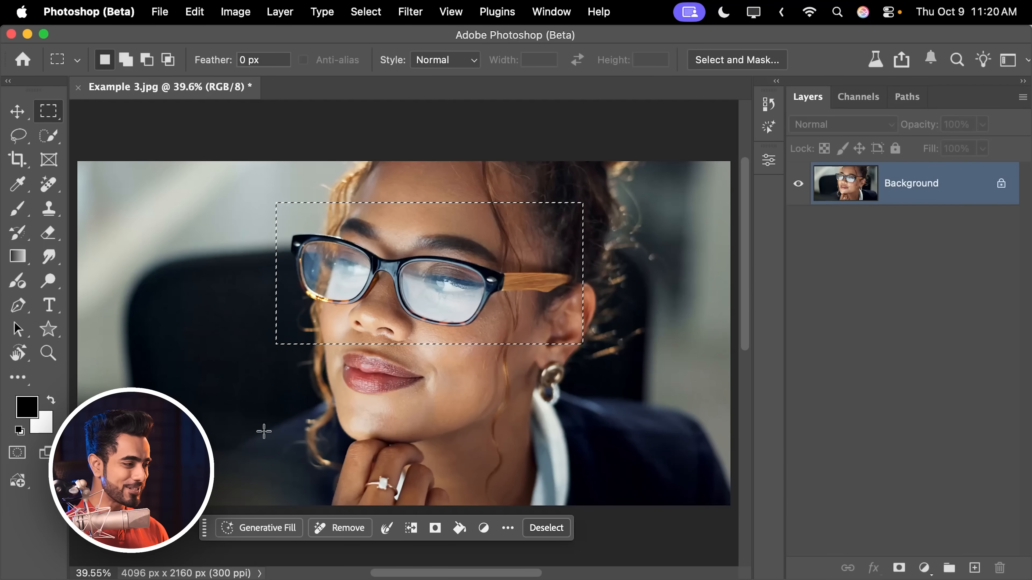
Generate a 'remove the glasses' fill over the glasses selection
{"action": "left_click", "coordinate": [259, 528]}
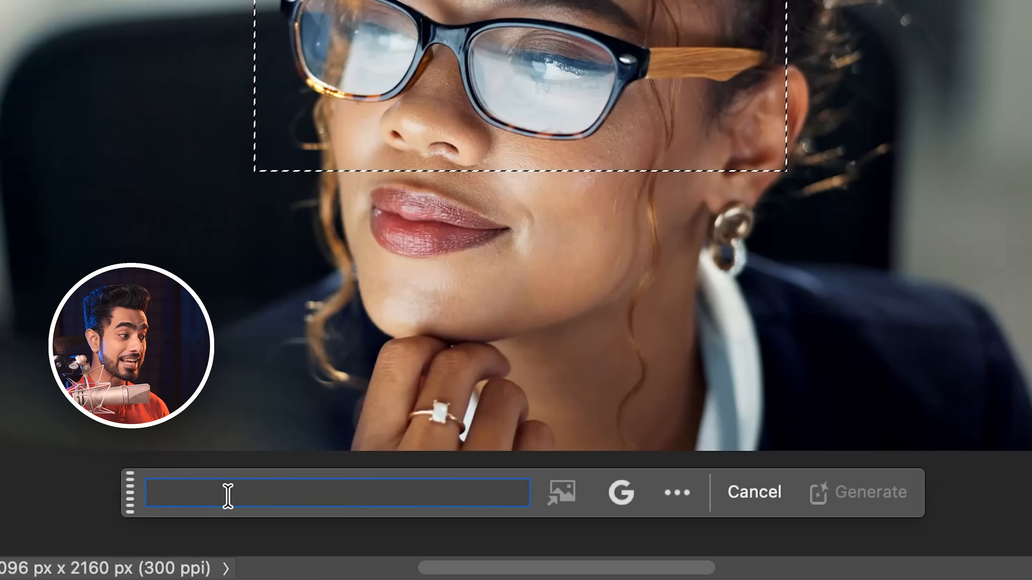
{"action": "type", "text": "remove th"}
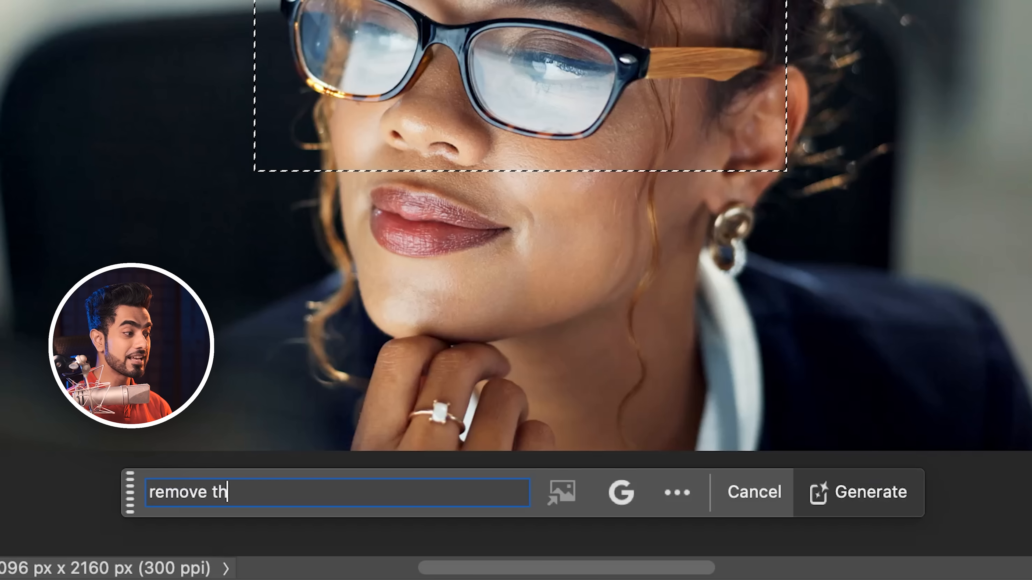
{"action": "type", "text": "e glasses"}
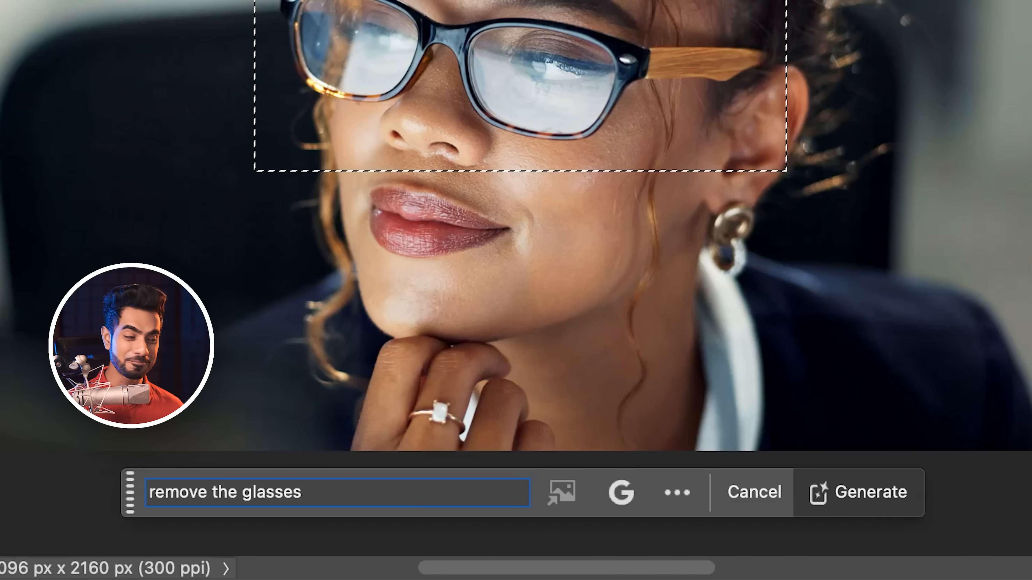
{"action": "left_click", "coordinate": [620, 493]}
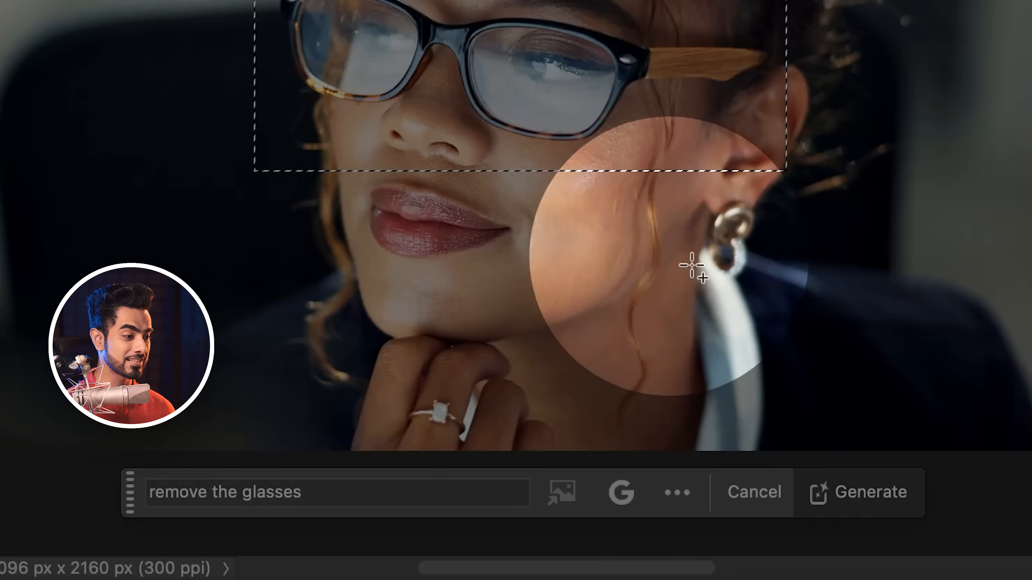
{"action": "left_click", "coordinate": [858, 492]}
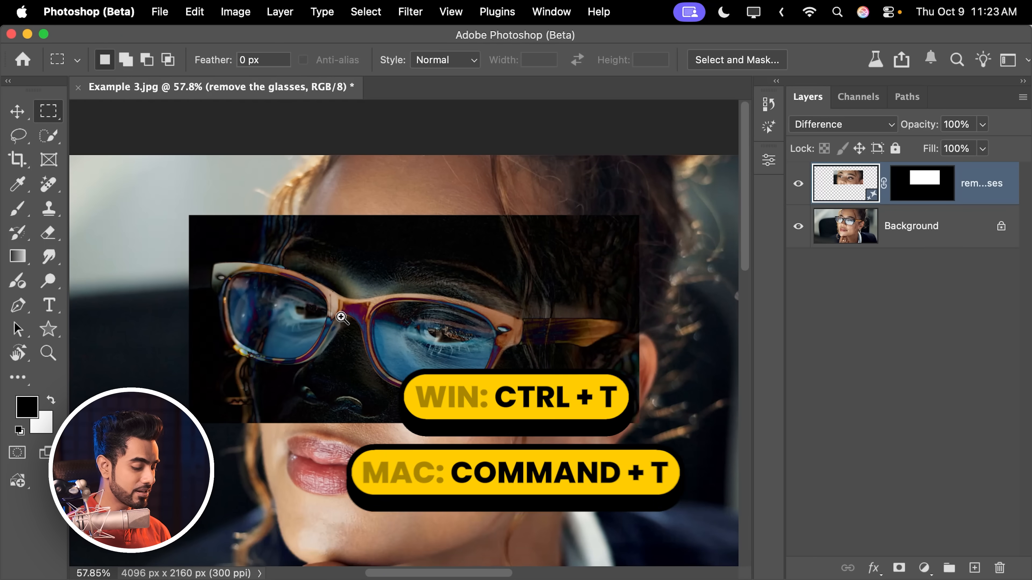
Free-transform the glasses-free layer into alignment and return its blending to Normal
{"action": "key", "text": "cmd+t"}
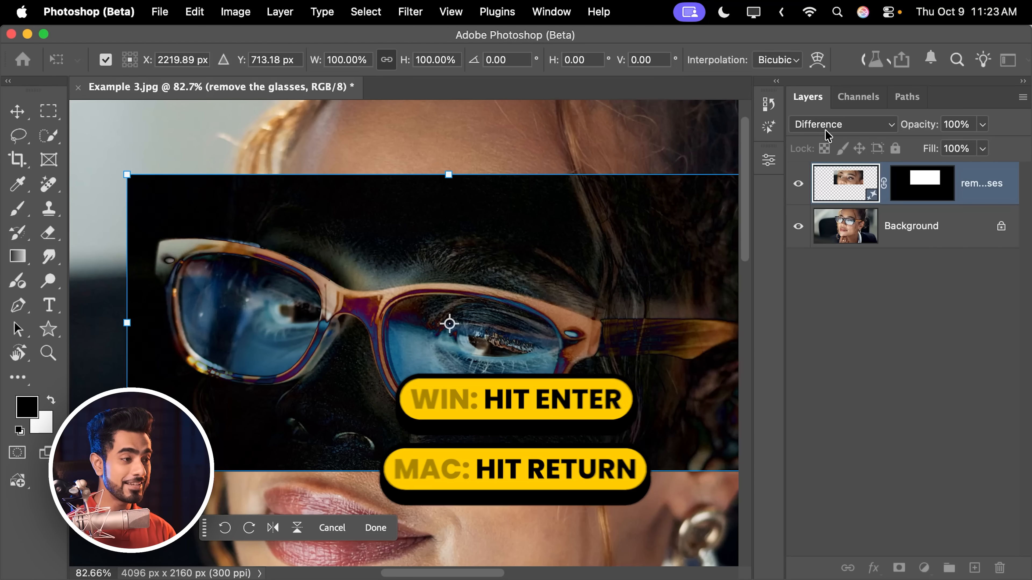
{"action": "left_click", "coordinate": [842, 124]}
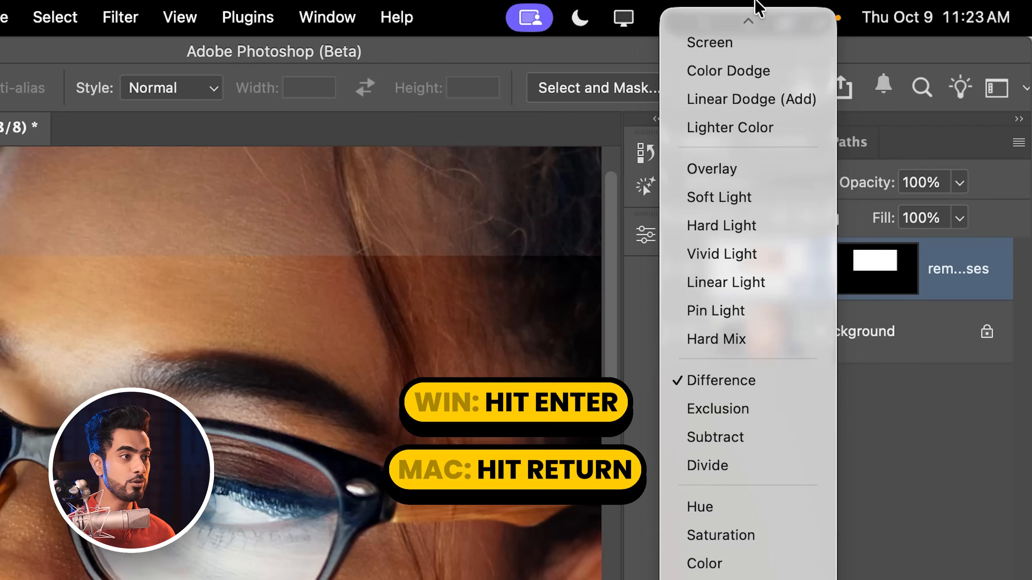
{"action": "key", "text": "Return"}
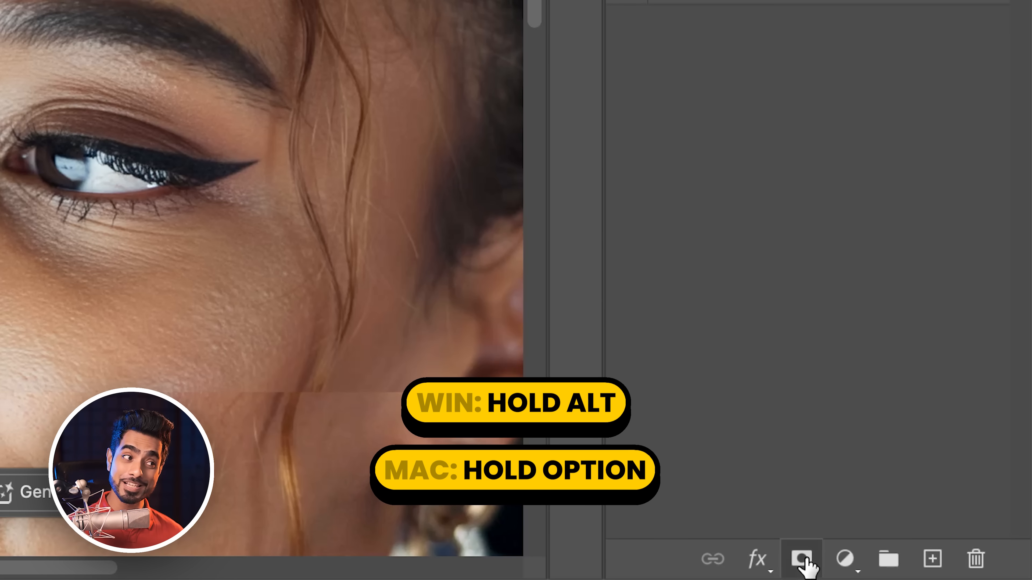
Black-mask the layer and paint the lenses back in white with Quick Selection help, then deselect
{"action": "left_click", "coordinate": [800, 558]}
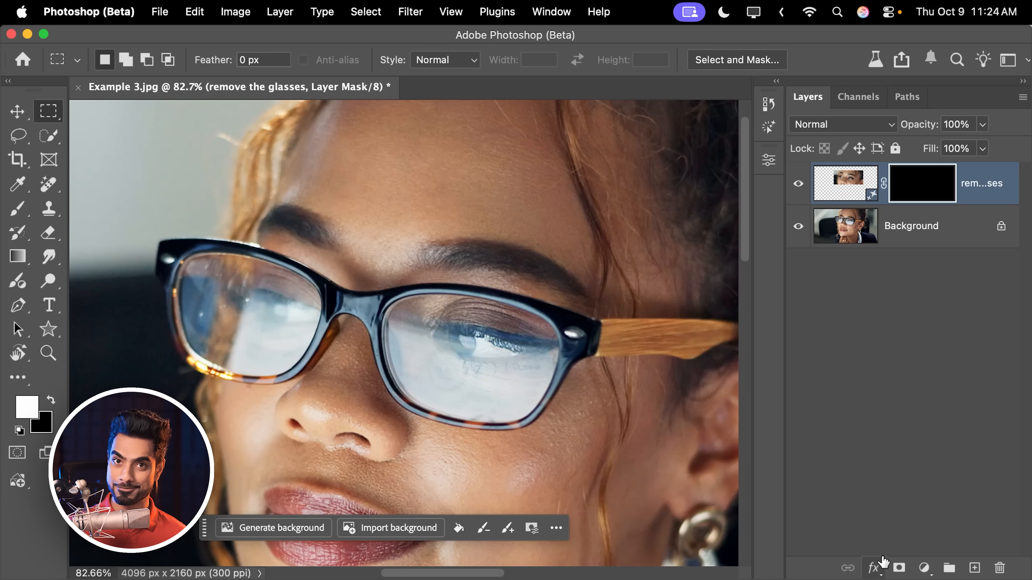
{"action": "left_click", "coordinate": [17, 208]}
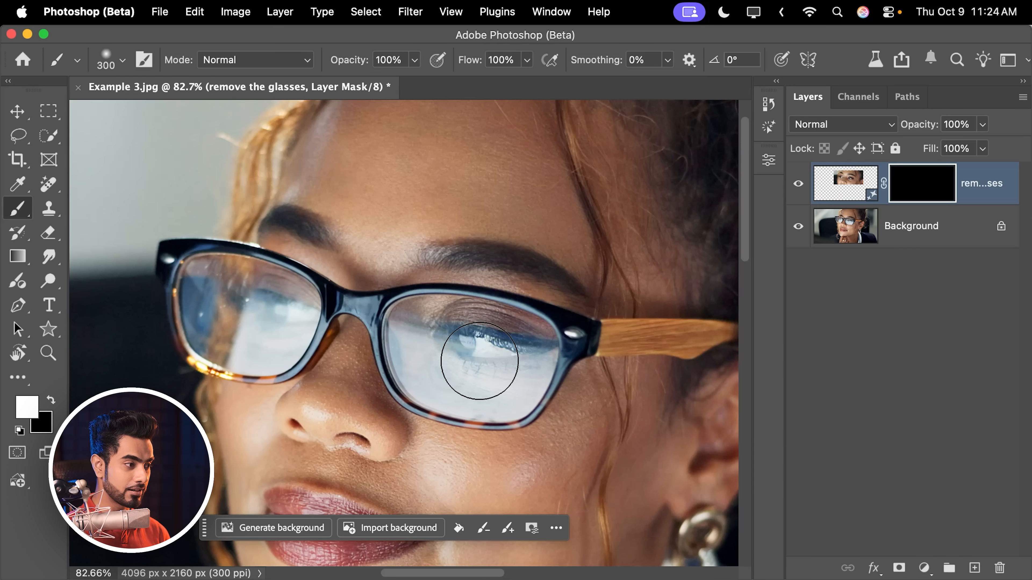
{"action": "key", "text": "Tab"}
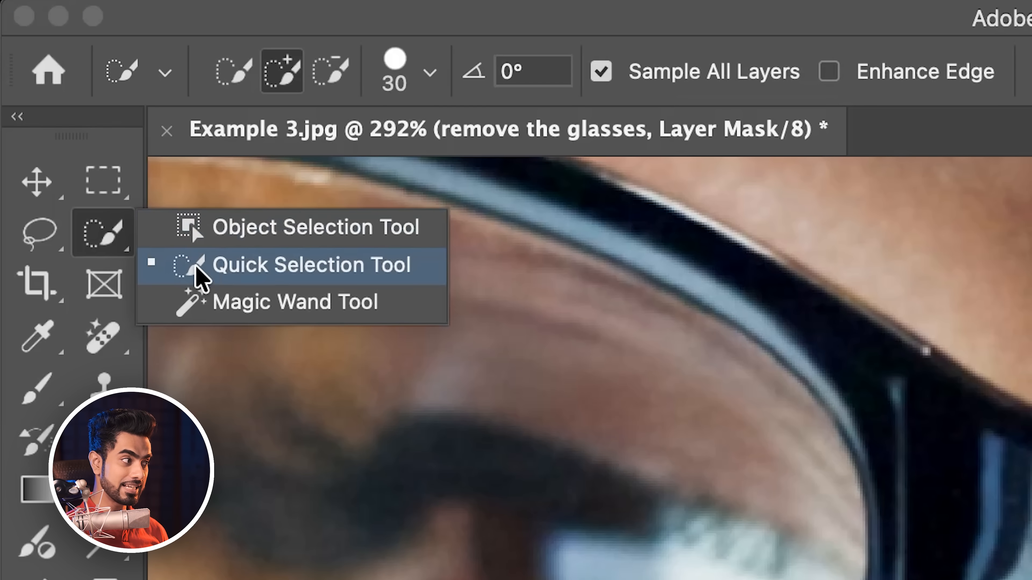
{"action": "left_click", "coordinate": [313, 264]}
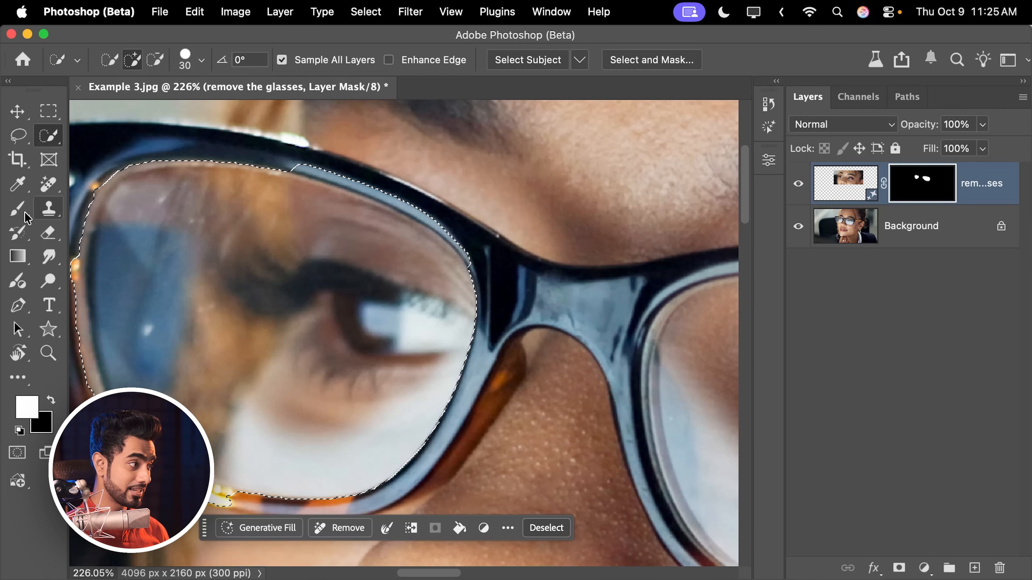
{"action": "left_click", "coordinate": [18, 208]}
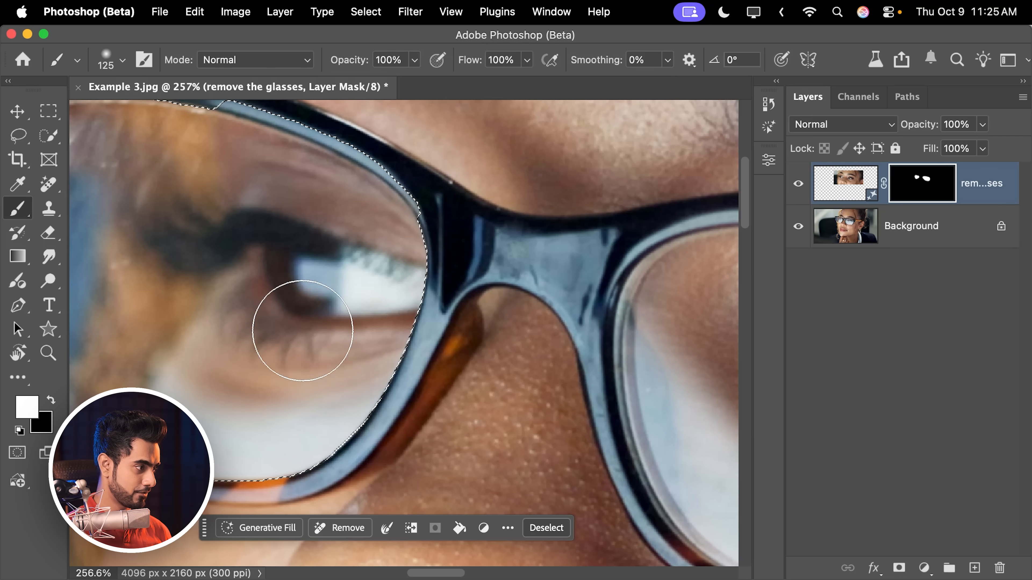
{"action": "key", "text": "cmd+d"}
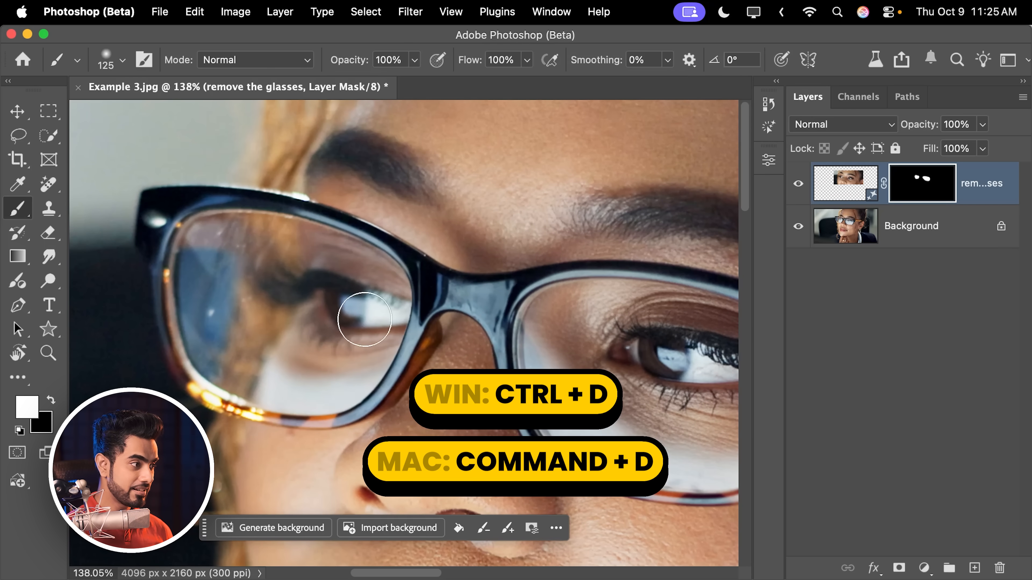
{"action": "key", "text": "cmd+minus"}
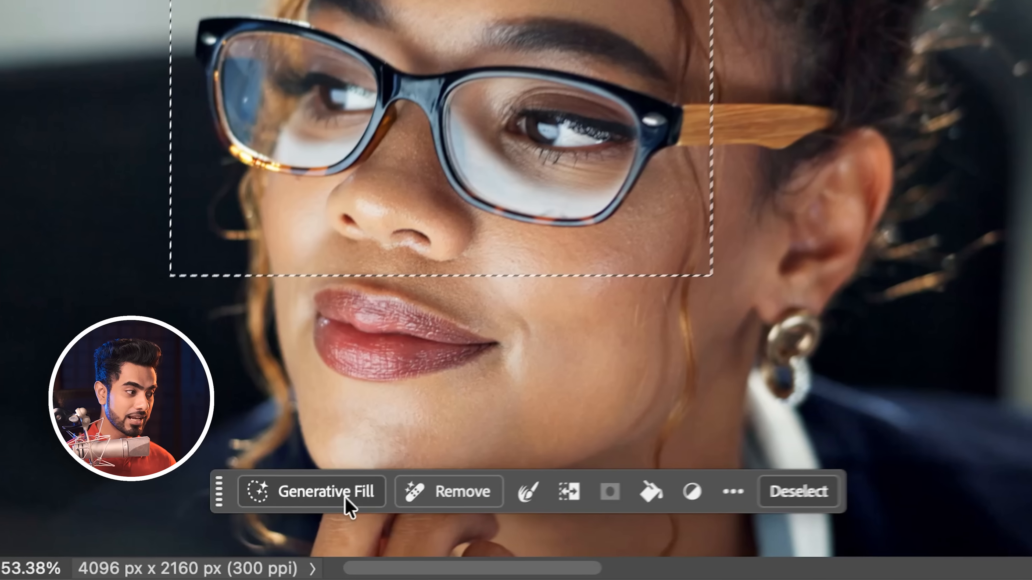
Generate 'remove reflections from the glasses' with Flux Kontext Pro on the fourth portrait
{"action": "left_click", "coordinate": [325, 492]}
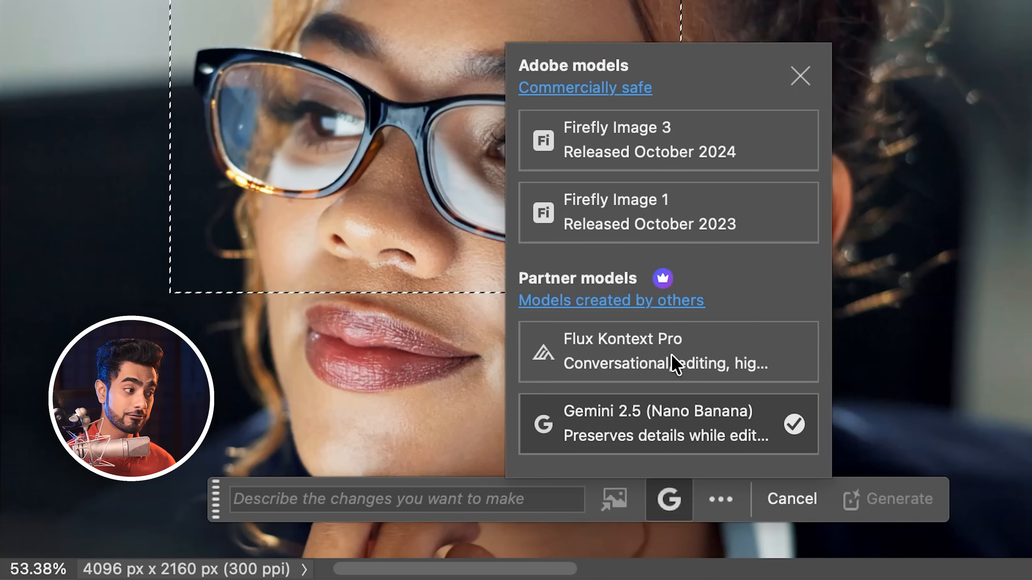
{"action": "left_click", "coordinate": [622, 352]}
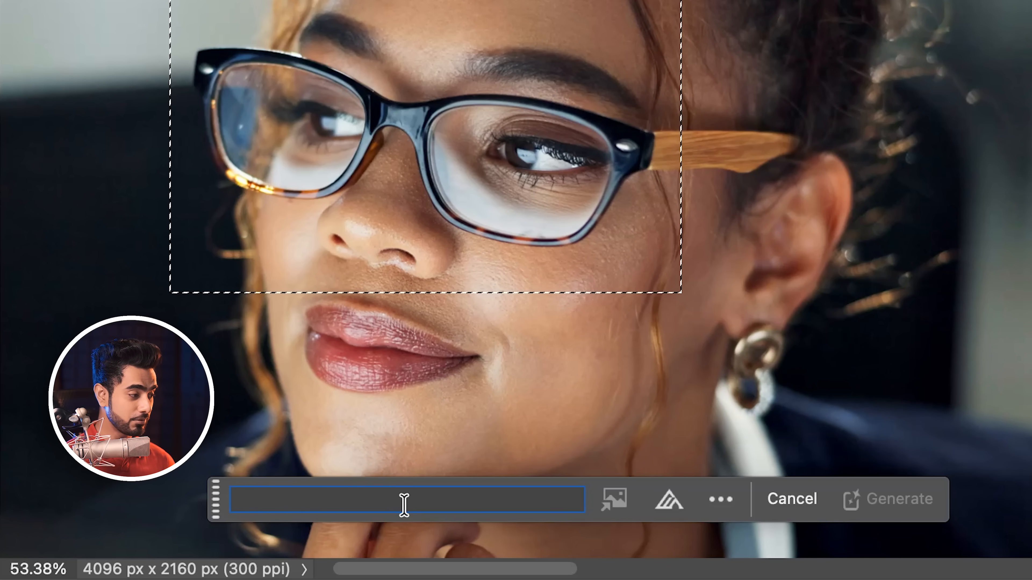
{"action": "type", "text": "remove reflections from the glasses"}
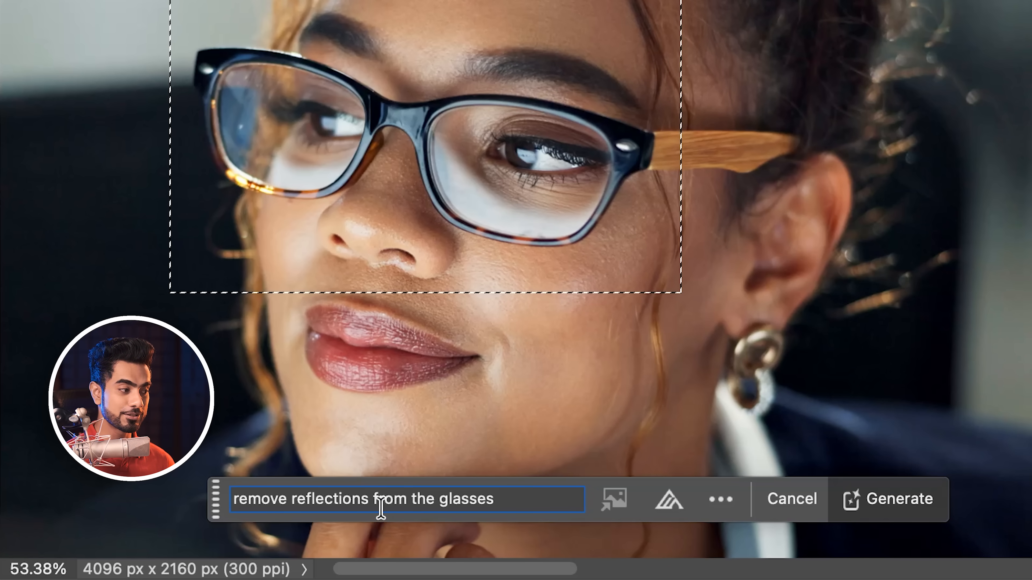
{"action": "left_click", "coordinate": [887, 499]}
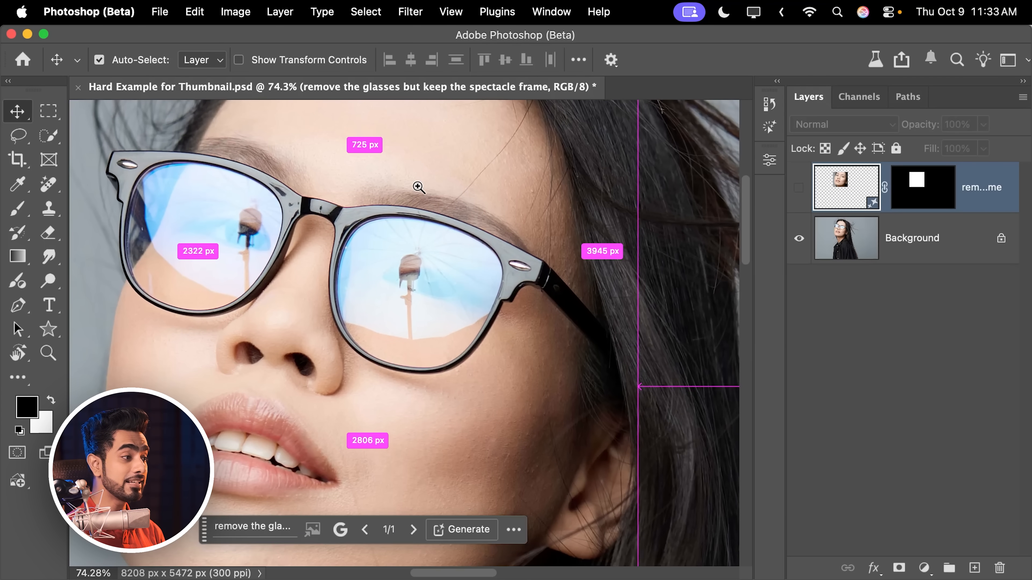
Reveal the glasses-free generated layer, group it, and select both lenses with Quick Selection
{"action": "scroll", "scroll_direction": "down", "scroll_amount": 3}
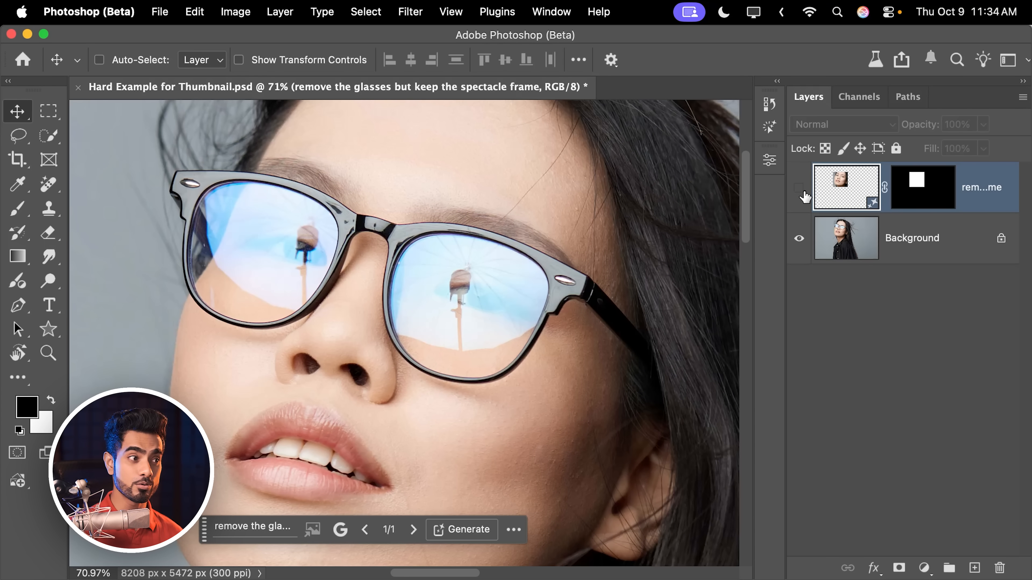
{"action": "left_click", "coordinate": [799, 188]}
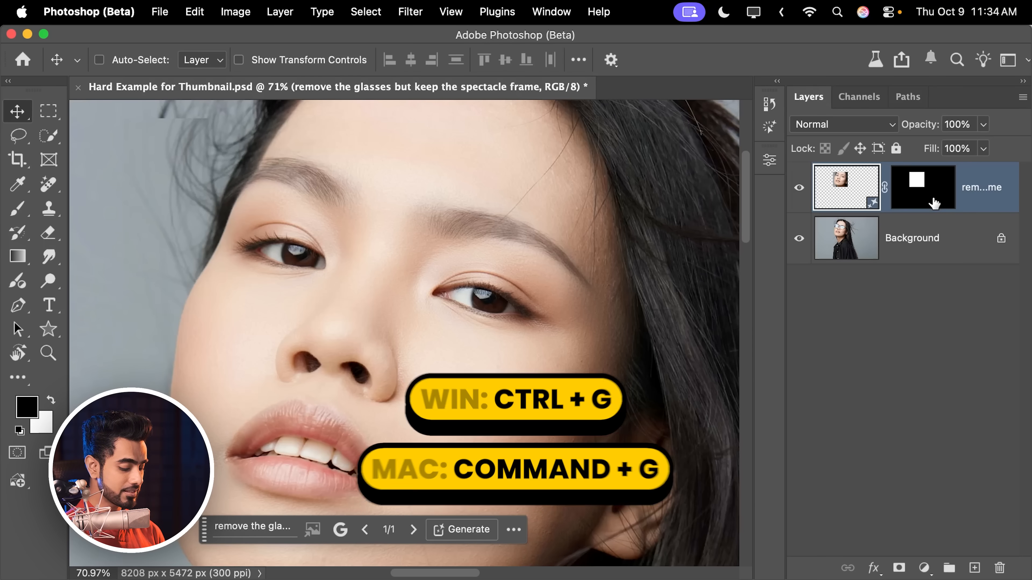
{"action": "key", "text": "cmd+g"}
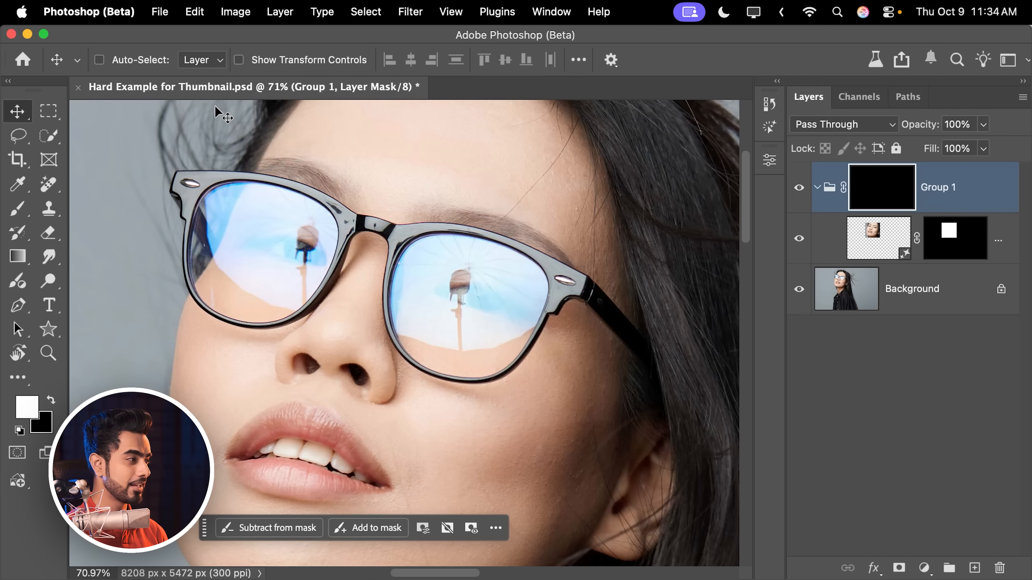
{"action": "left_click", "coordinate": [48, 136]}
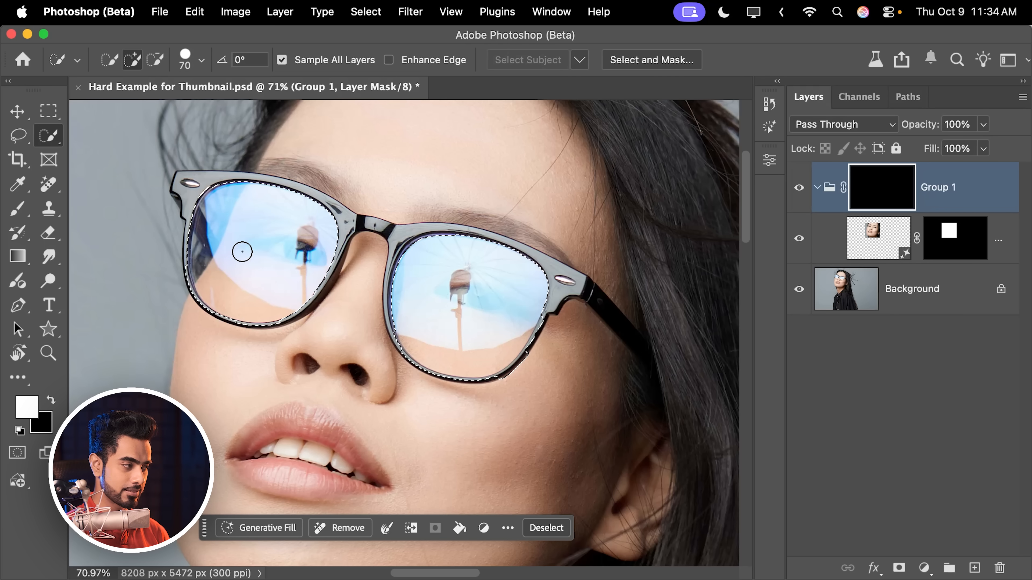
{"action": "left_click", "coordinate": [18, 208]}
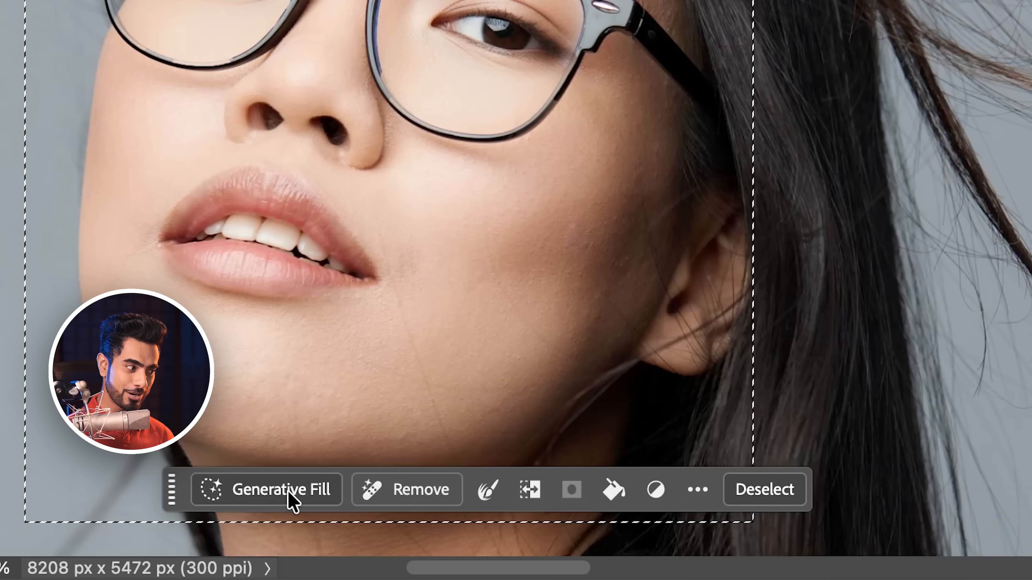
Generate a Flux Kontext Pro fill with the prompt 'fix the glasses frame'
{"action": "left_click", "coordinate": [266, 489]}
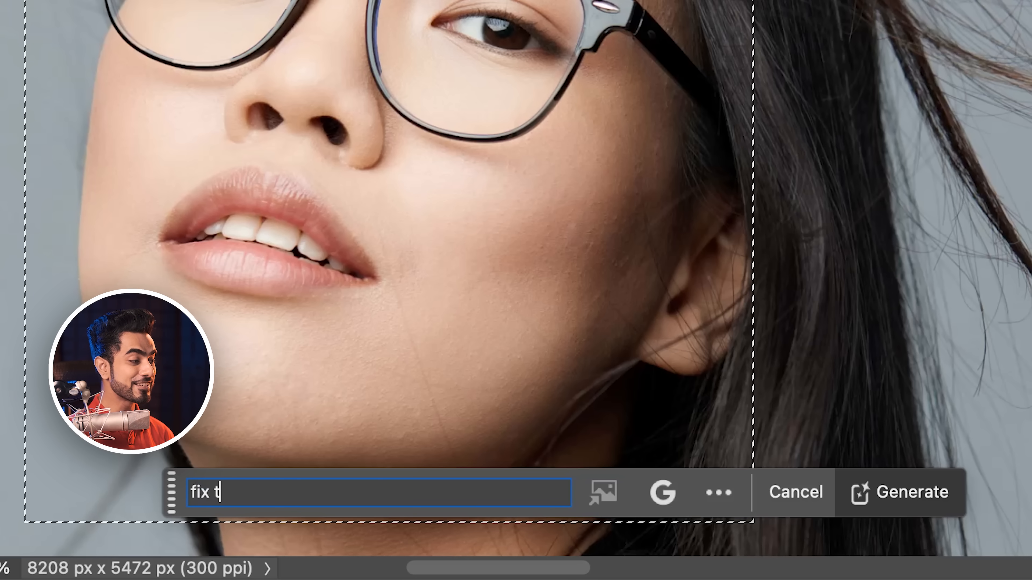
{"action": "type", "text": "he glasses frame"}
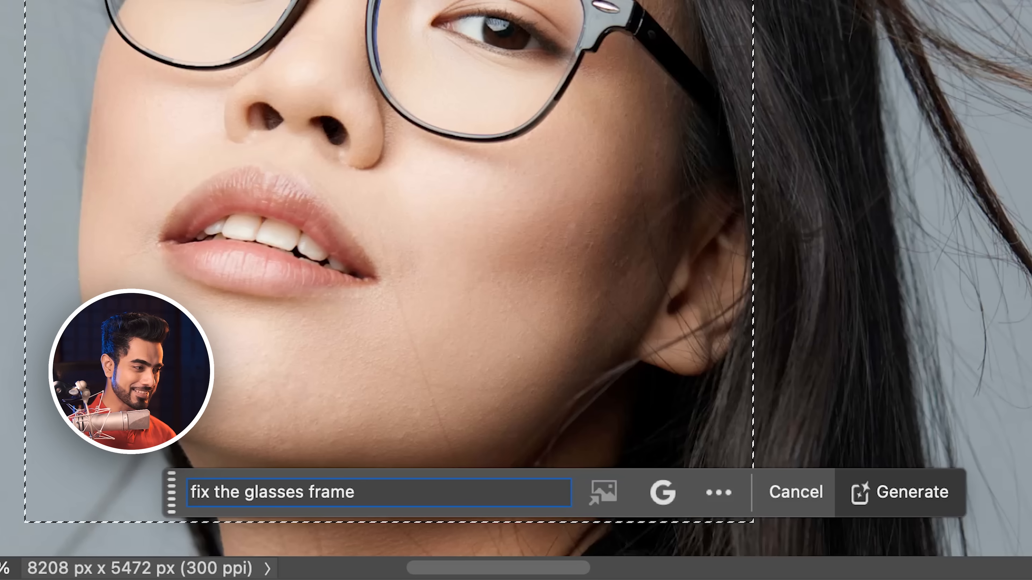
{"action": "left_click", "coordinate": [662, 492]}
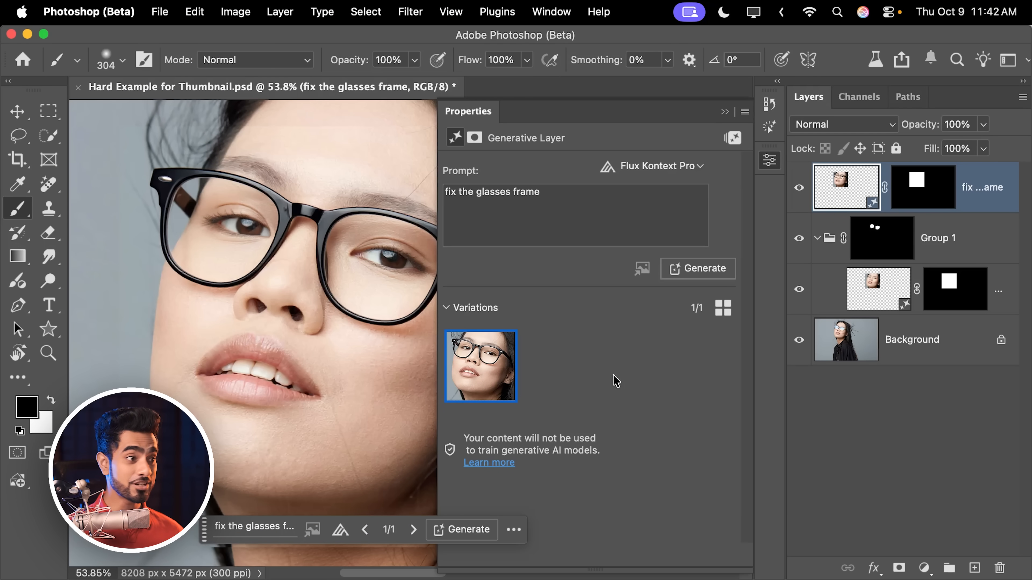
Compare the fixed-frame layer, set it to Difference blending and begin transforming it to align
{"action": "left_click", "coordinate": [799, 188]}
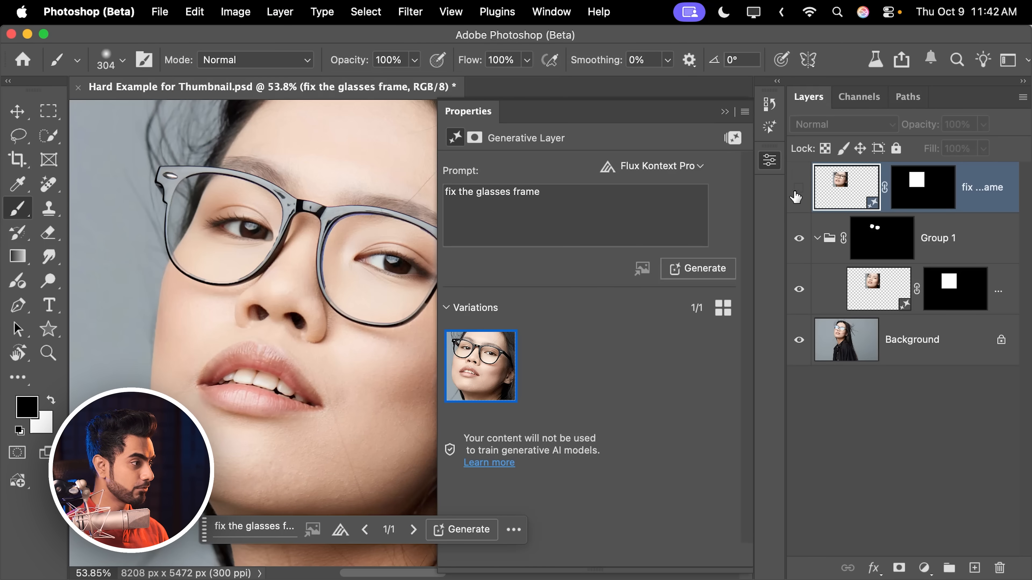
{"action": "left_click", "coordinate": [799, 187]}
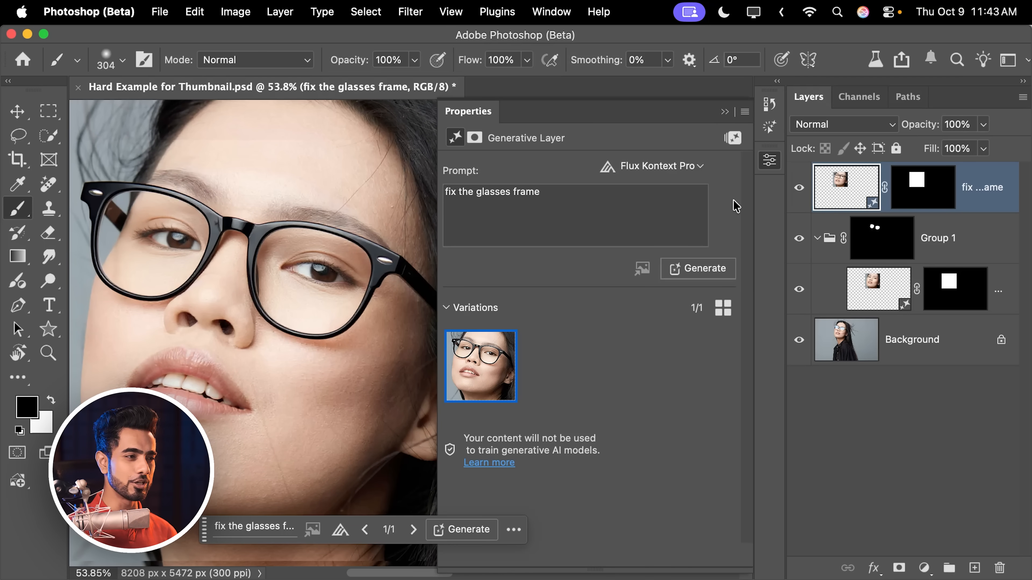
{"action": "left_click", "coordinate": [843, 124]}
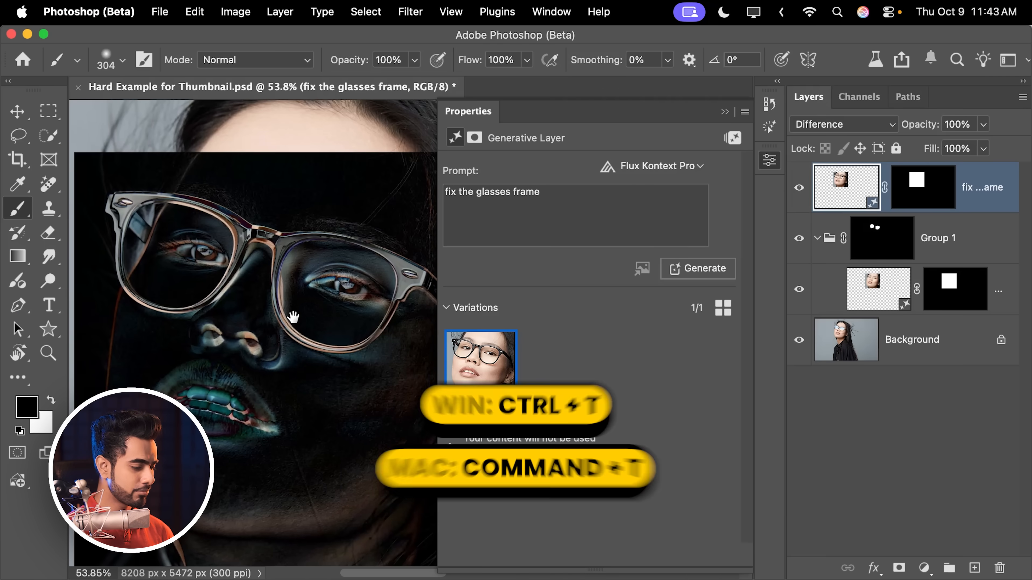
{"action": "key", "text": "cmd+t"}
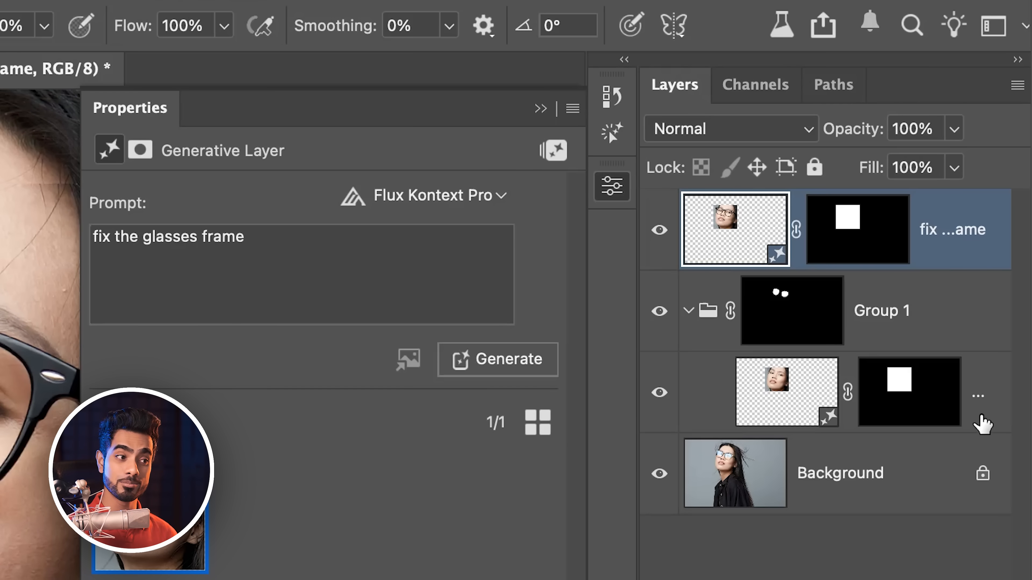
Group the generative layers with Group 1 into Group 2 and give it a black hide-all mask
{"action": "key", "text": "ctrl+g"}
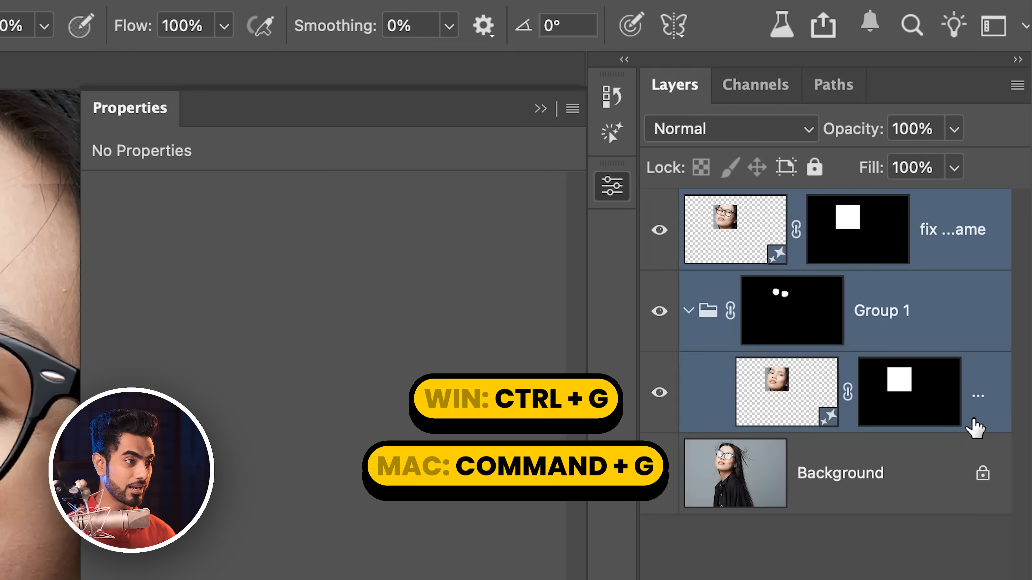
{"action": "key", "text": "Ctrl+g"}
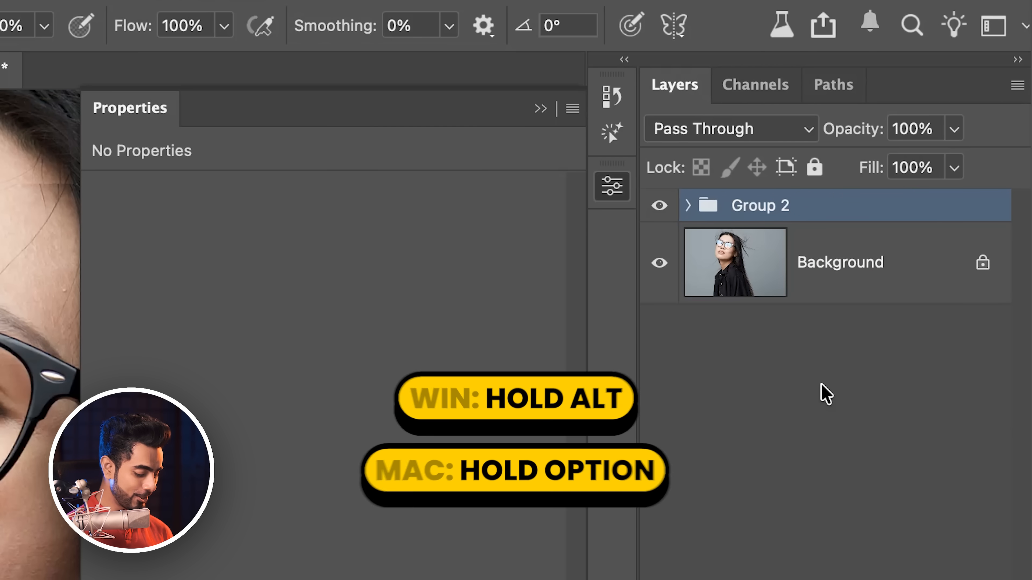
{"action": "left_click", "coordinate": [818, 560]}
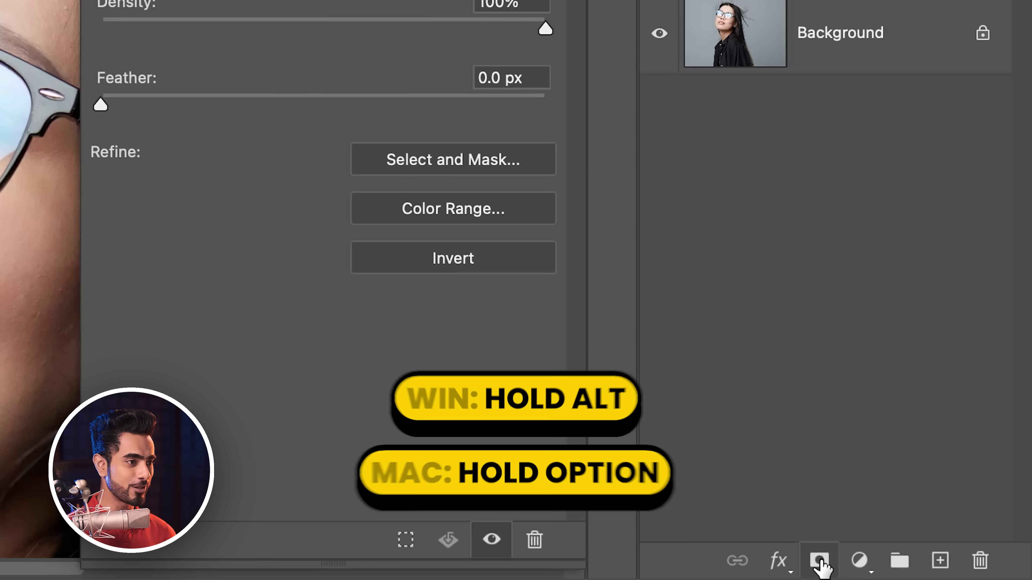
{"action": "left_click", "coordinate": [819, 560]}
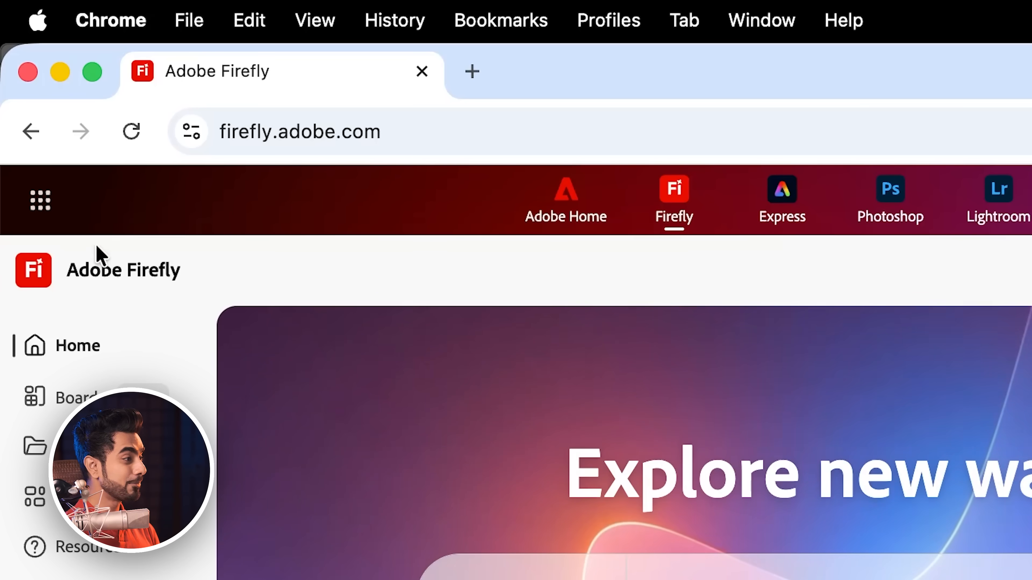
Start a new Firefly board and crop the portrait down to her face and glasses
{"action": "left_click", "coordinate": [76, 398]}
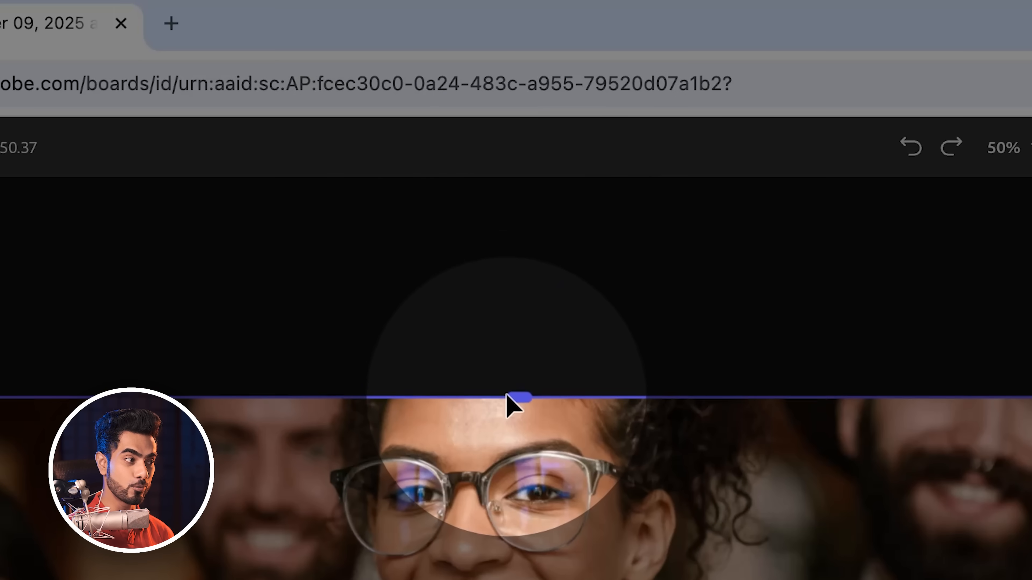
{"action": "left_click", "coordinate": [513, 402]}
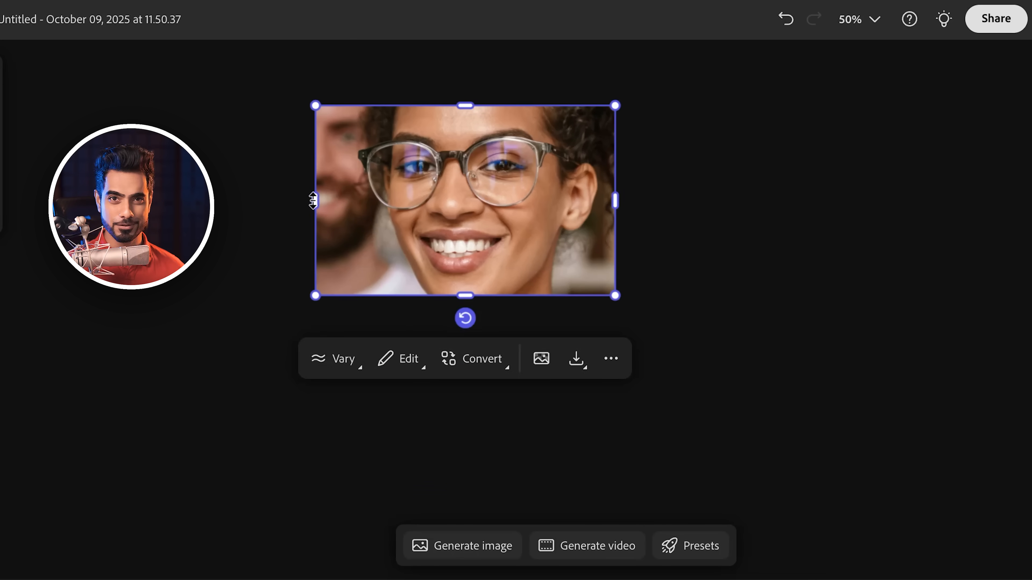
Generate FLUX Kontext Pro variations from 'remove reflections from the glasses'
{"action": "left_click", "coordinate": [461, 545]}
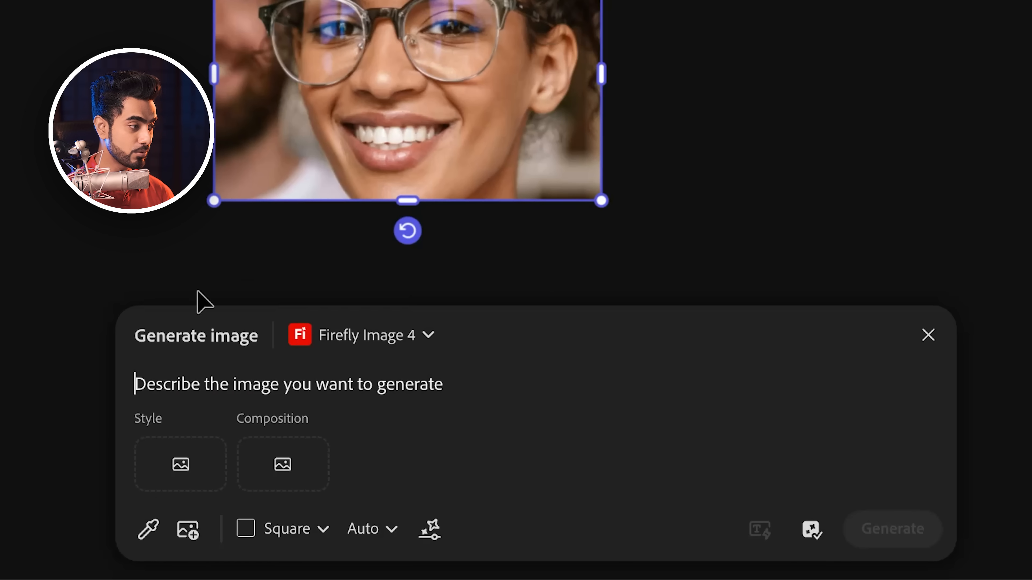
{"action": "type", "text": "remove reflections from the glasses"}
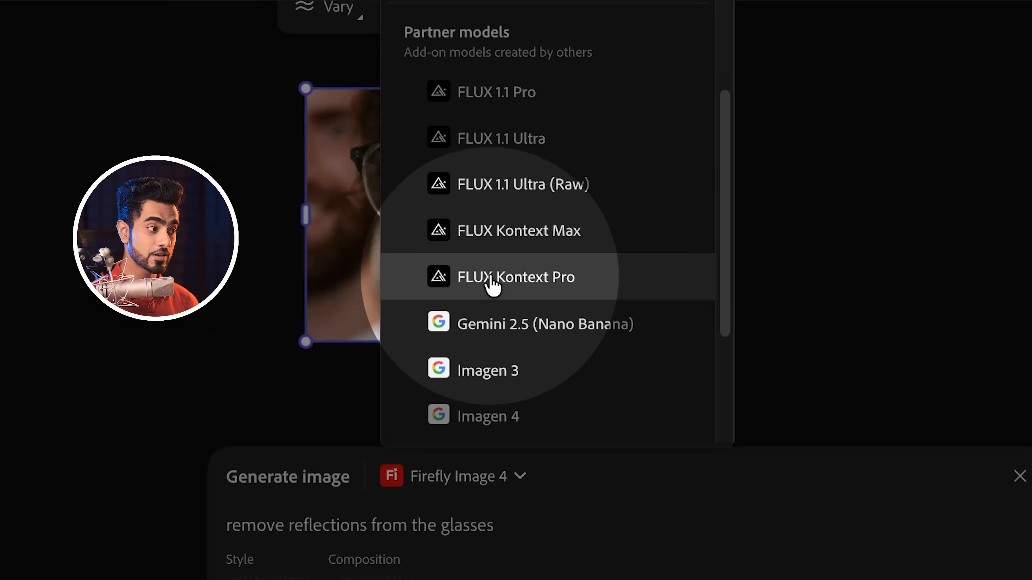
{"action": "left_click", "coordinate": [516, 277]}
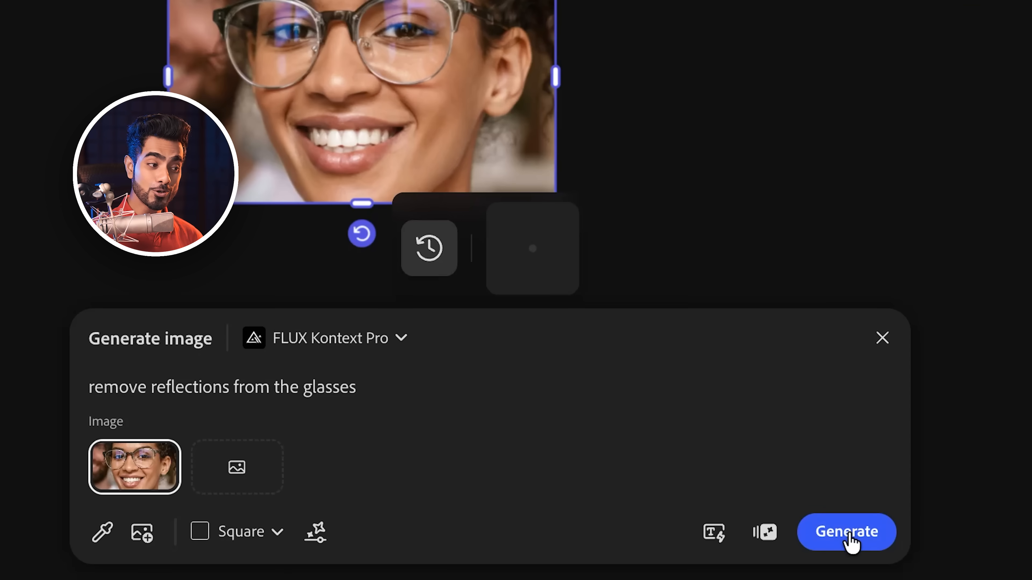
{"action": "left_click", "coordinate": [845, 532]}
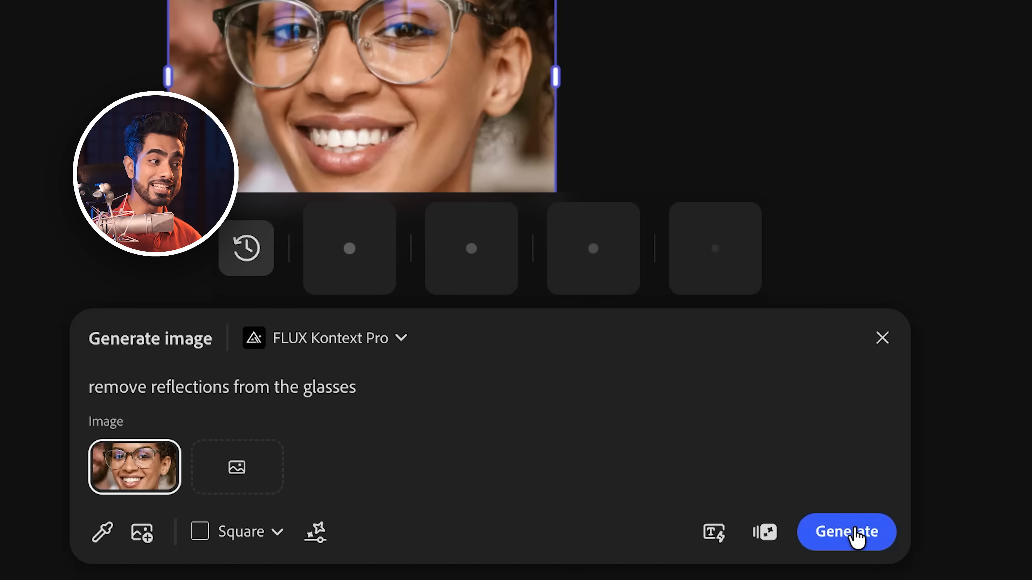
{"action": "mouse_move", "coordinate": [842, 510]}
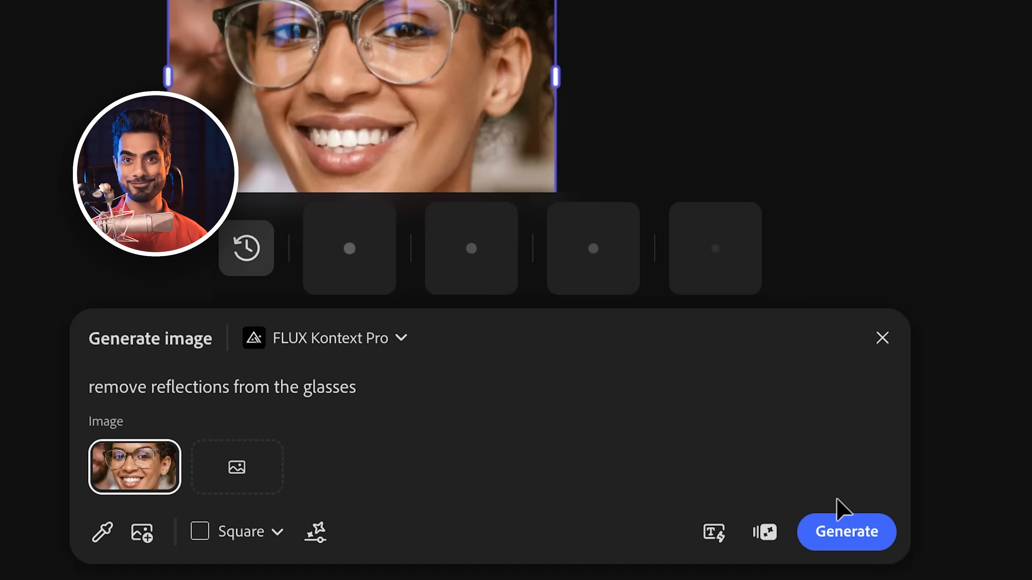
{"action": "left_click", "coordinate": [847, 532]}
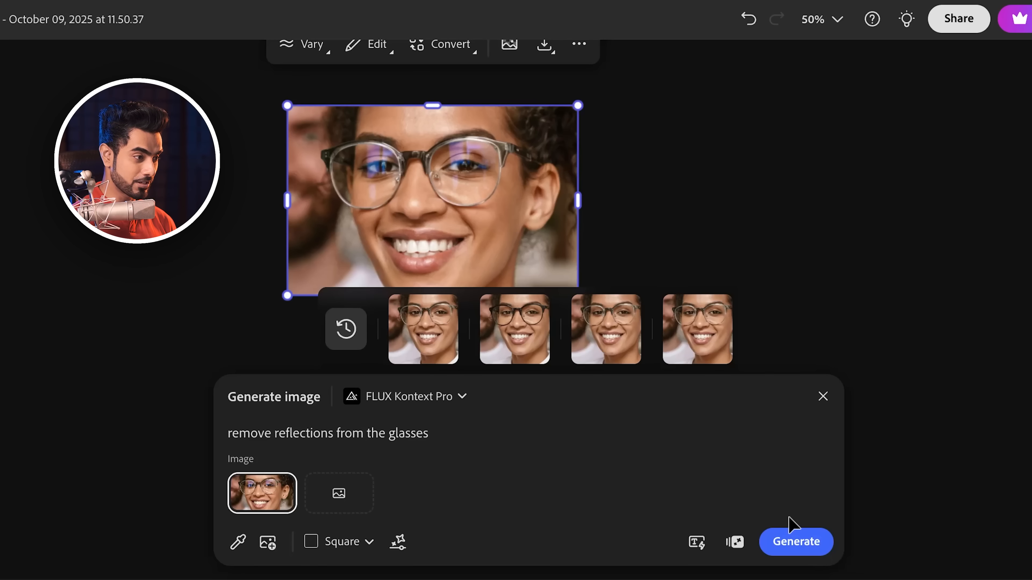
{"action": "mouse_move", "coordinate": [606, 328]}
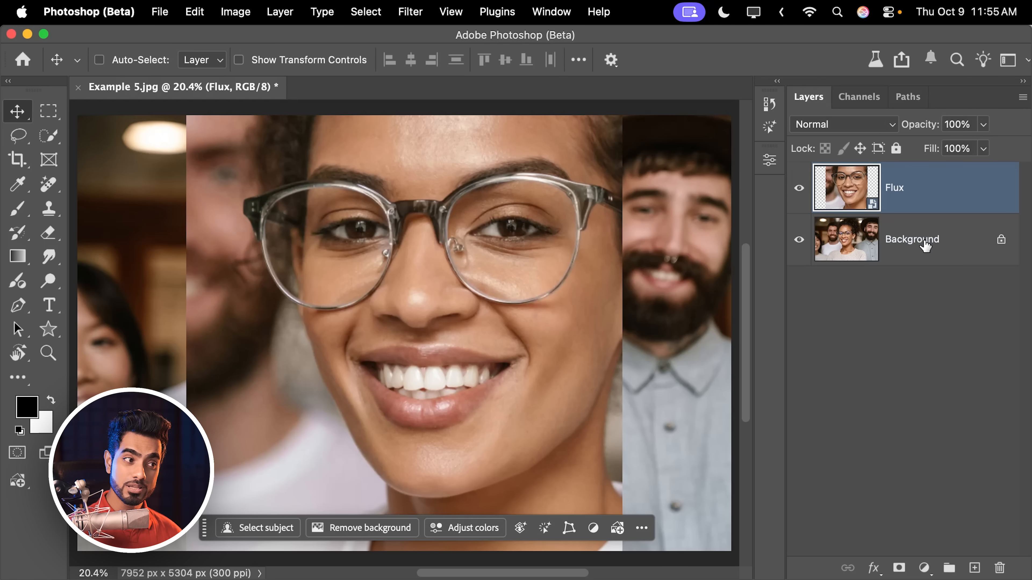
Duplicate the original Background layer into a Background copy
{"action": "left_click", "coordinate": [911, 239]}
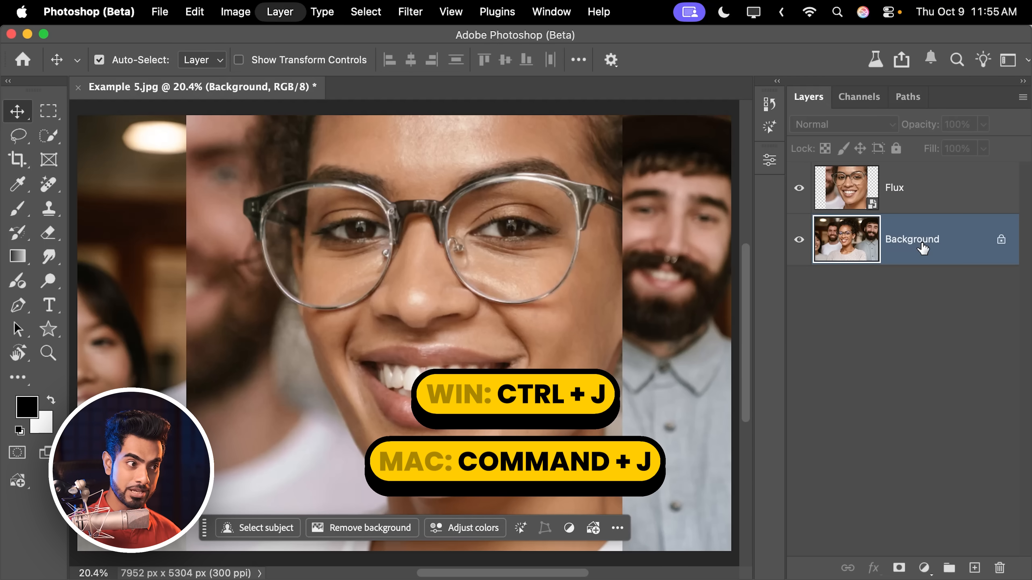
{"action": "key", "text": "cmd+j"}
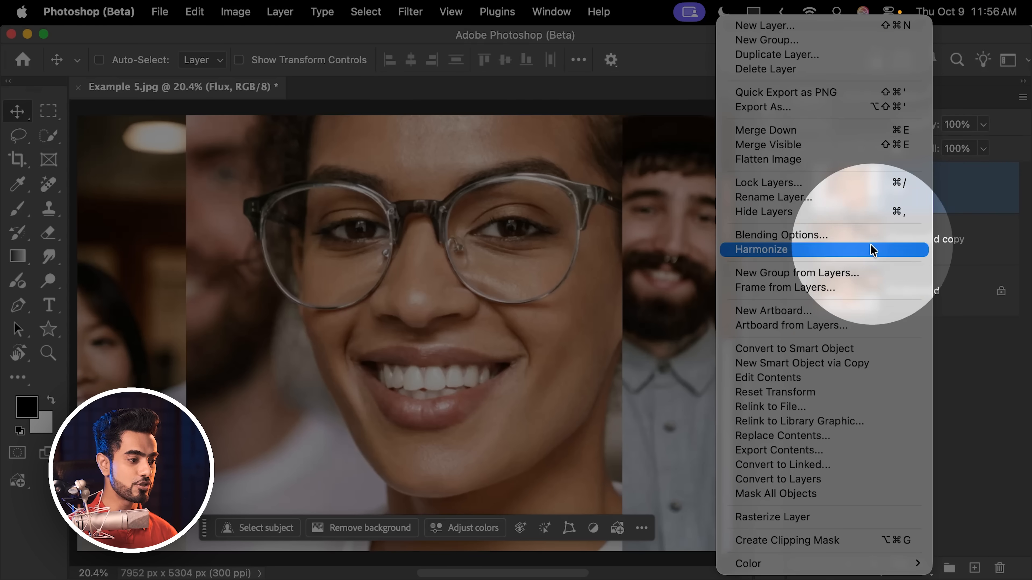
{"action": "left_click", "coordinate": [763, 250]}
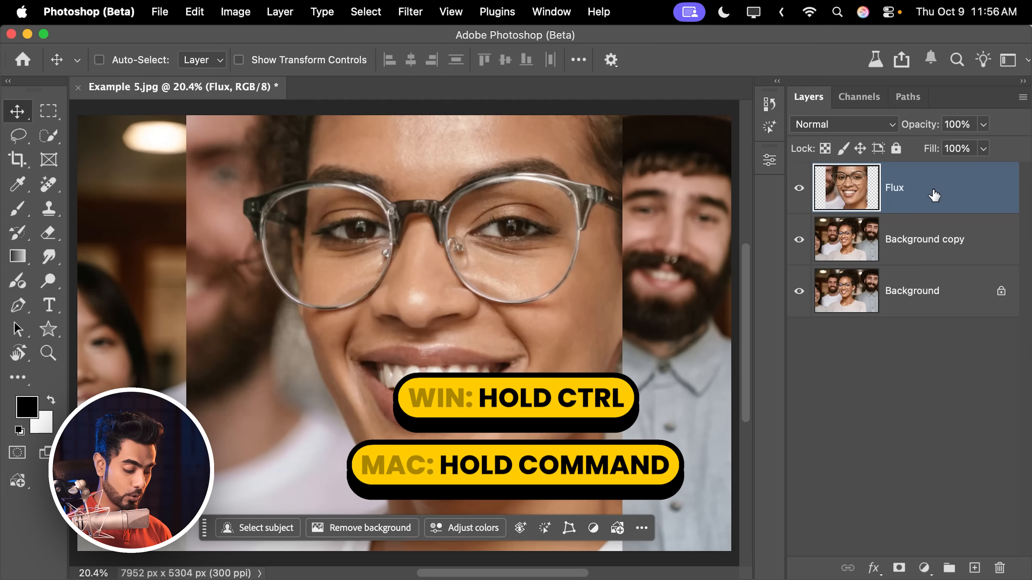
Select the Flux layer with Background copy and run Auto-Align Layers in Auto mode
{"action": "left_click", "coordinate": [924, 238]}
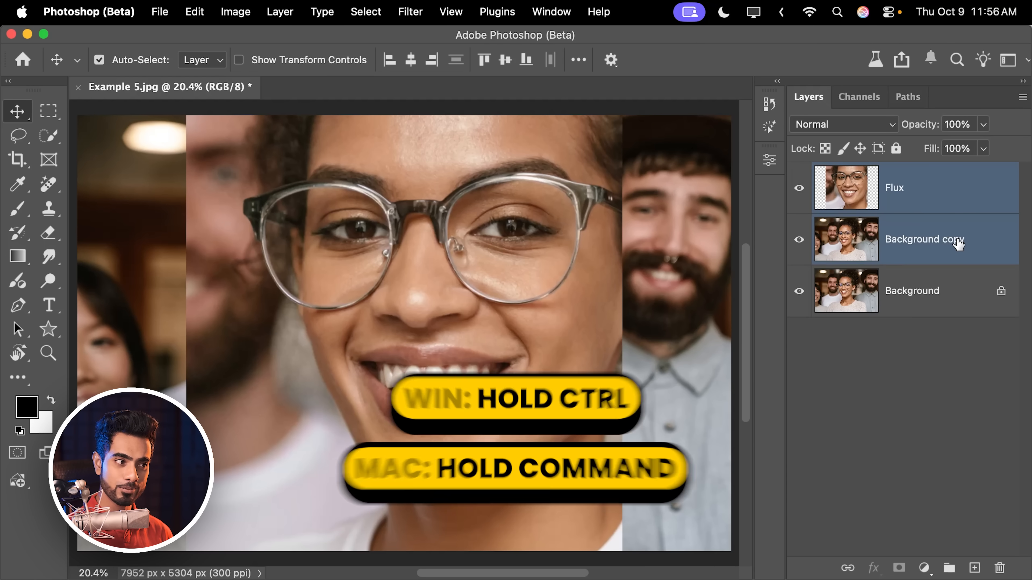
{"action": "left_click", "coordinate": [194, 12]}
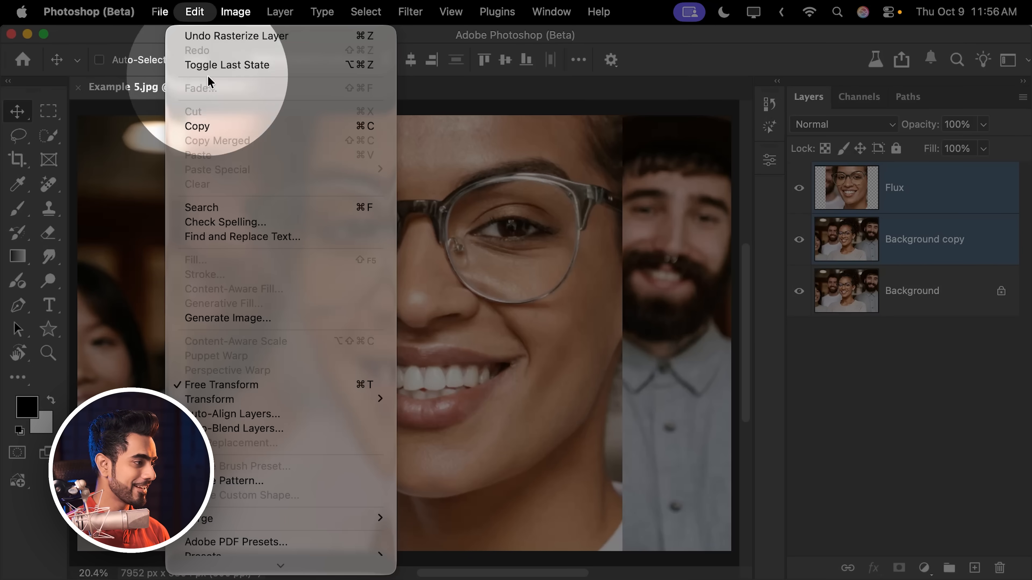
{"action": "mouse_move", "coordinate": [231, 413]}
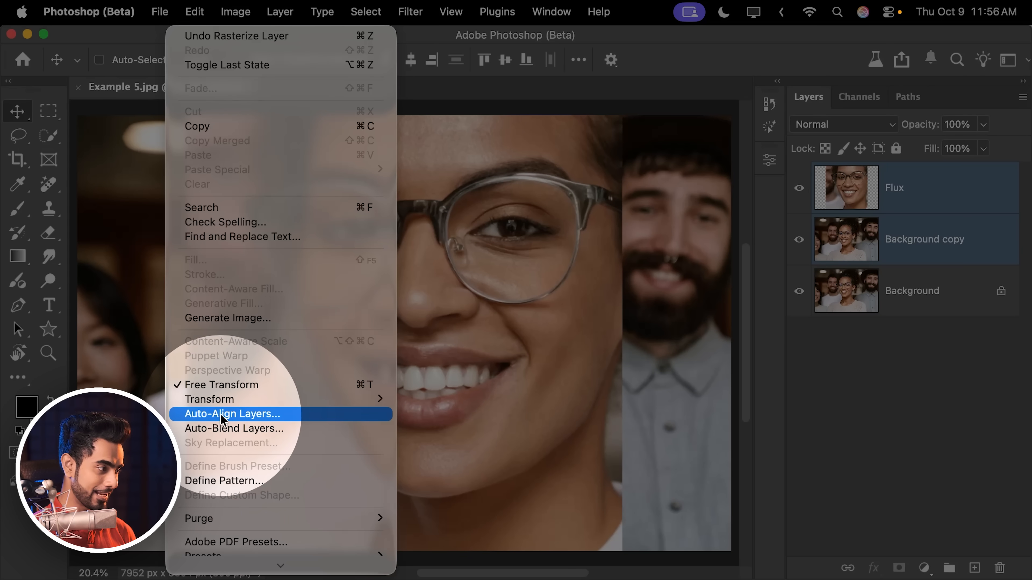
{"action": "left_click", "coordinate": [232, 413]}
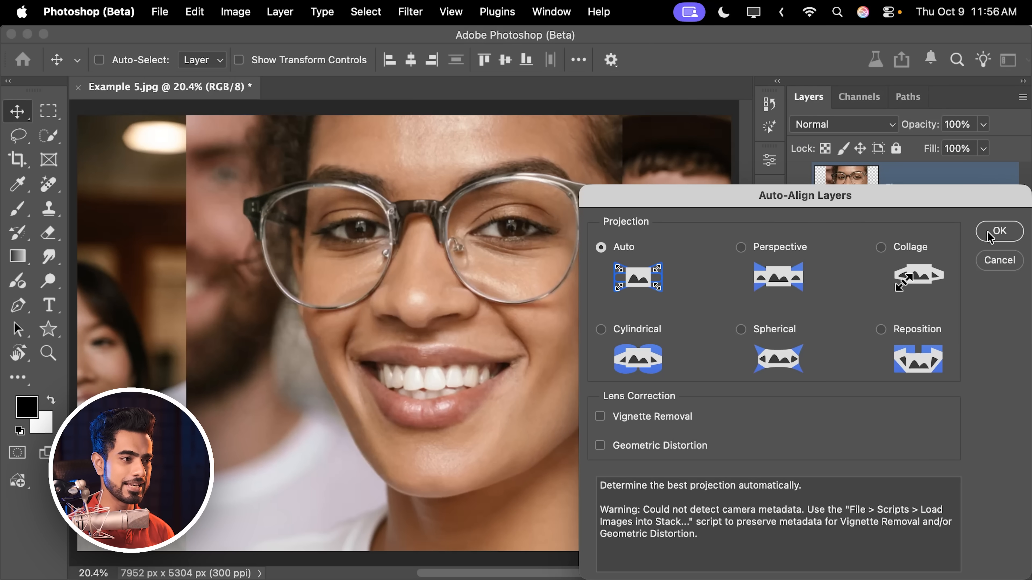
{"action": "left_click", "coordinate": [998, 231]}
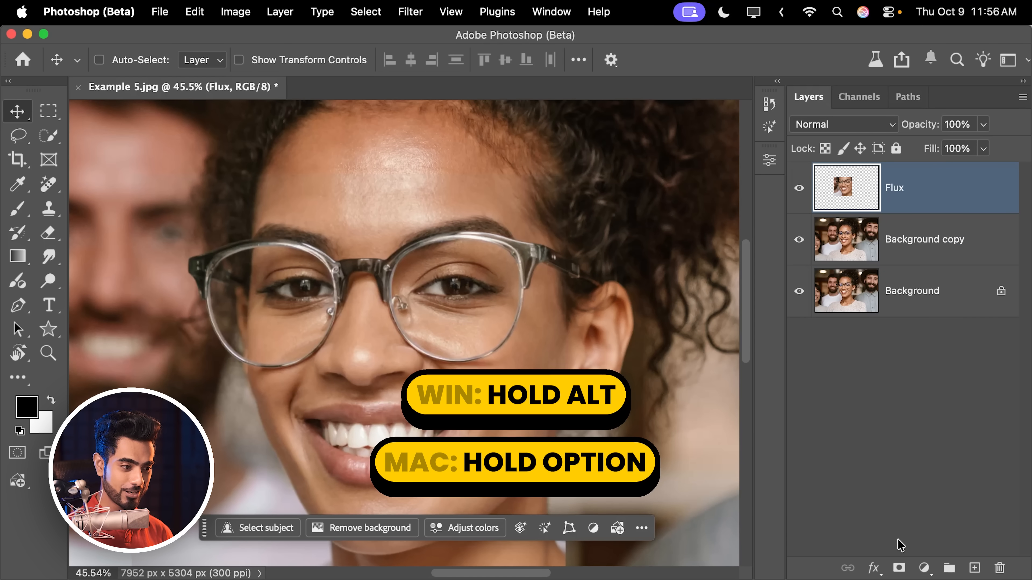
Give the Flux layer a black mask and brush both lenses back in white
{"action": "left_click", "coordinate": [898, 568]}
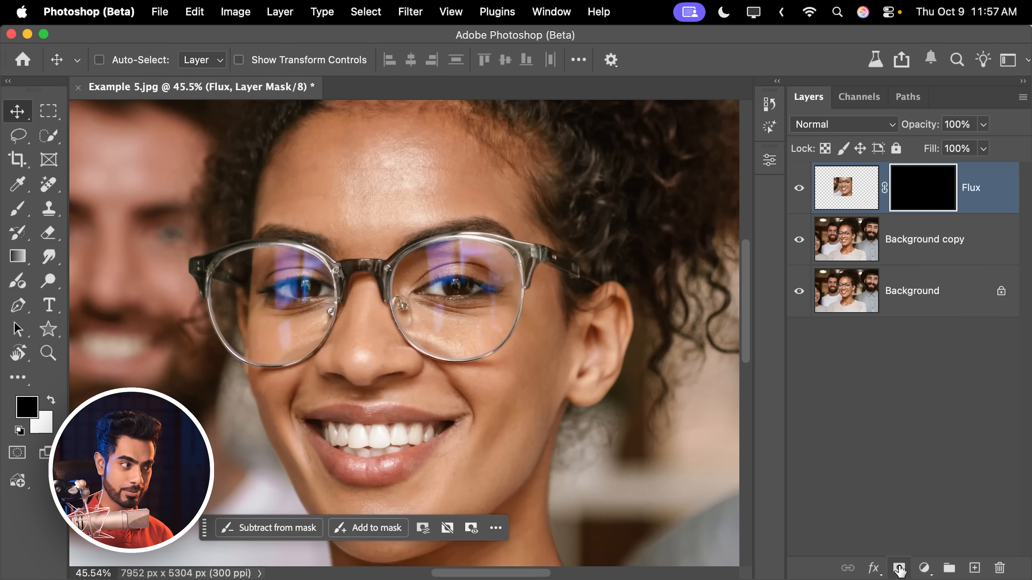
{"action": "left_click", "coordinate": [17, 208]}
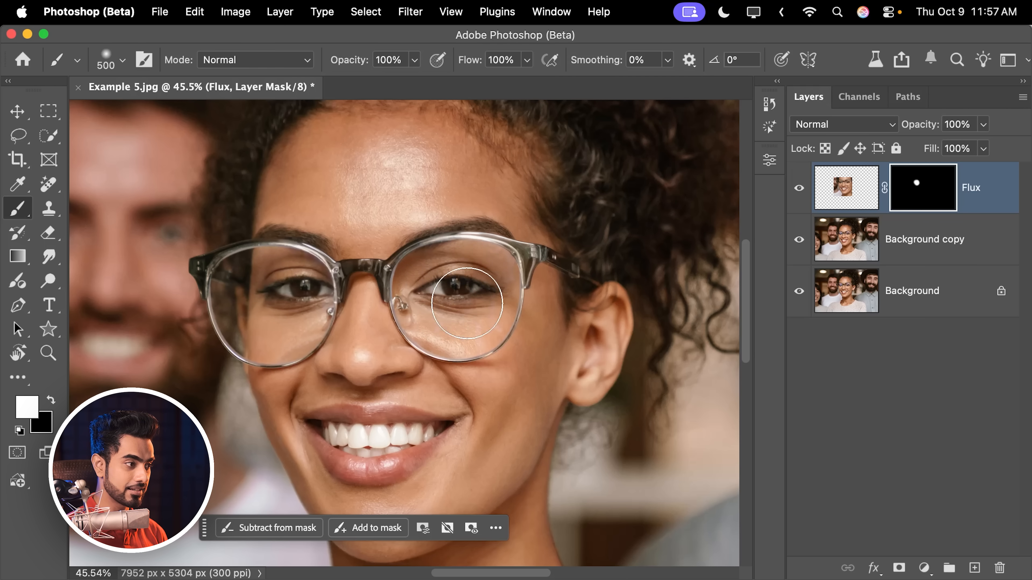
{"action": "left_click", "coordinate": [467, 299]}
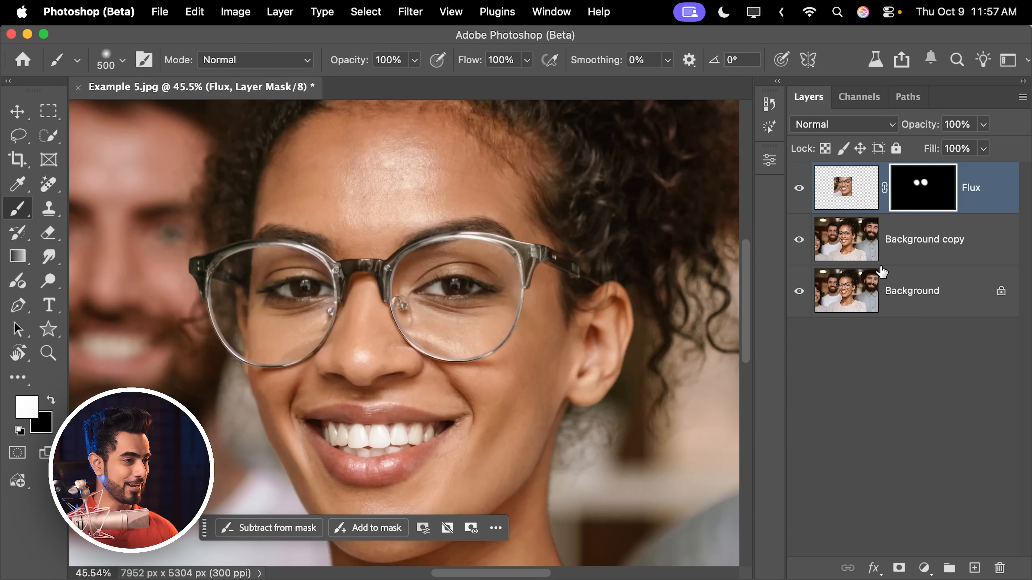
{"action": "mouse_move", "coordinate": [800, 300]}
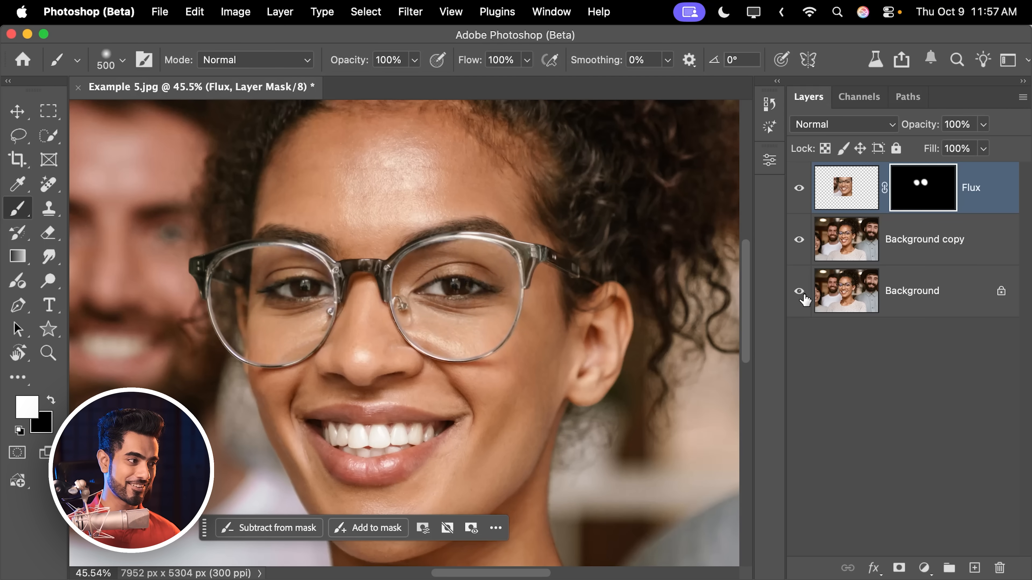